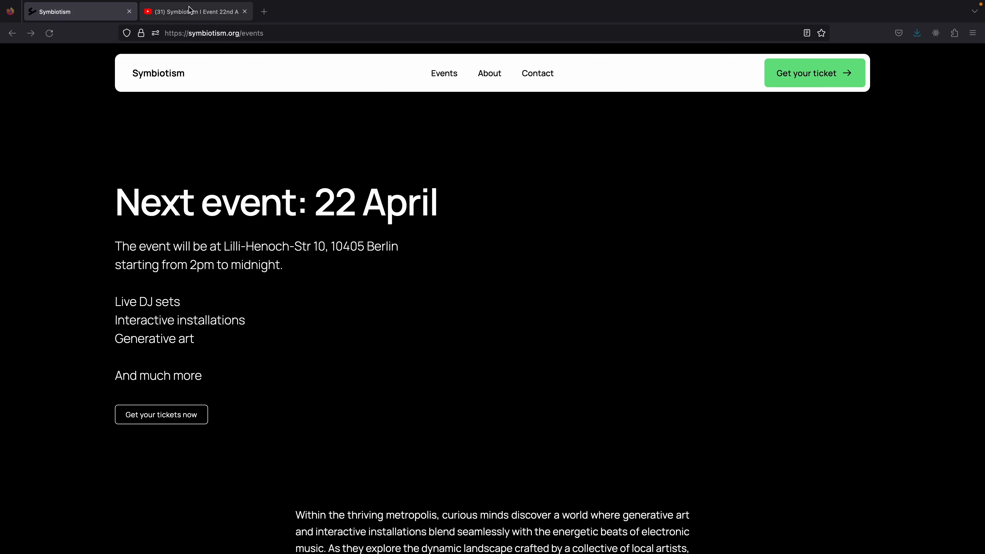
- Bring up the OP Create Dialog from the project1 network
click(195, 11)
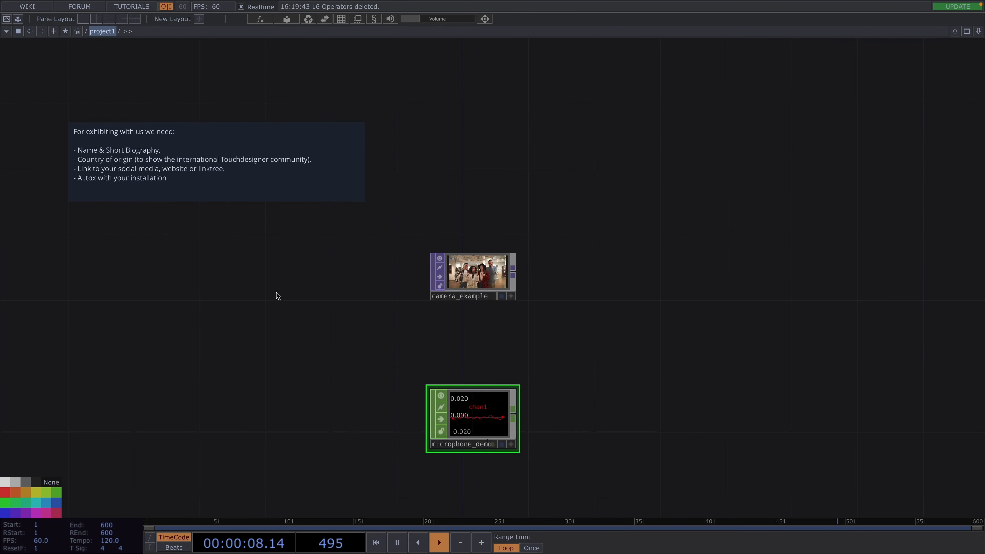
mouse_move(142, 252)
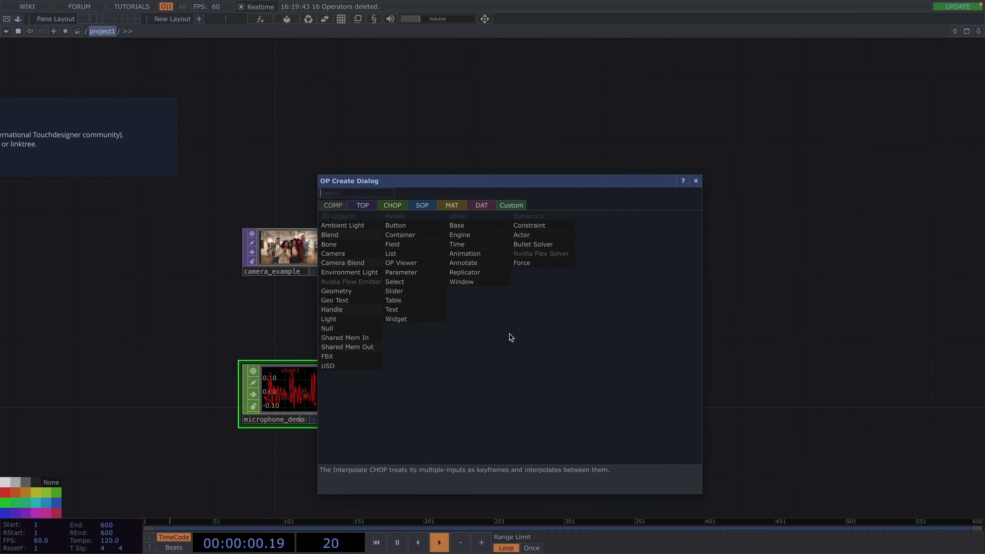
- Create a Base COMP named myInstallation and dive inside it
text(bas)
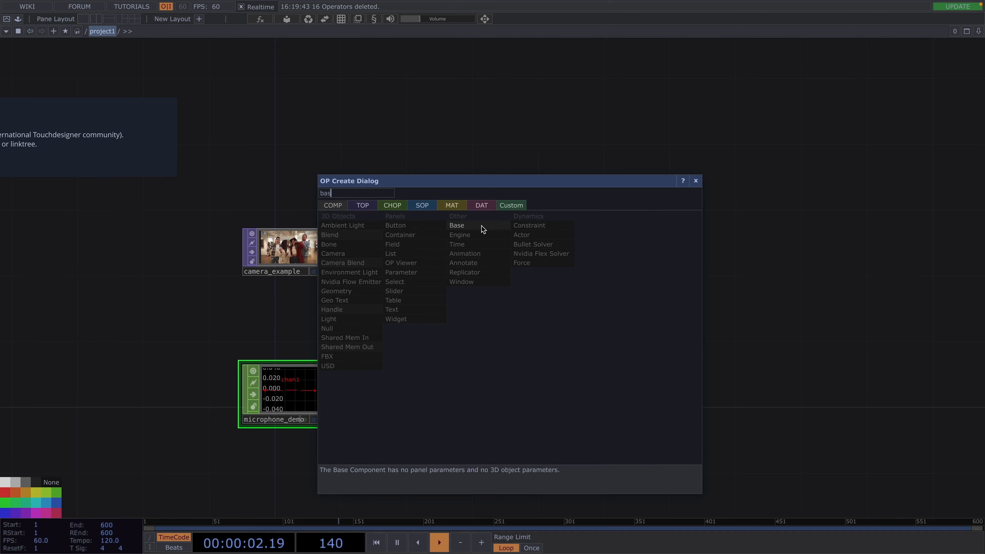
click(456, 225)
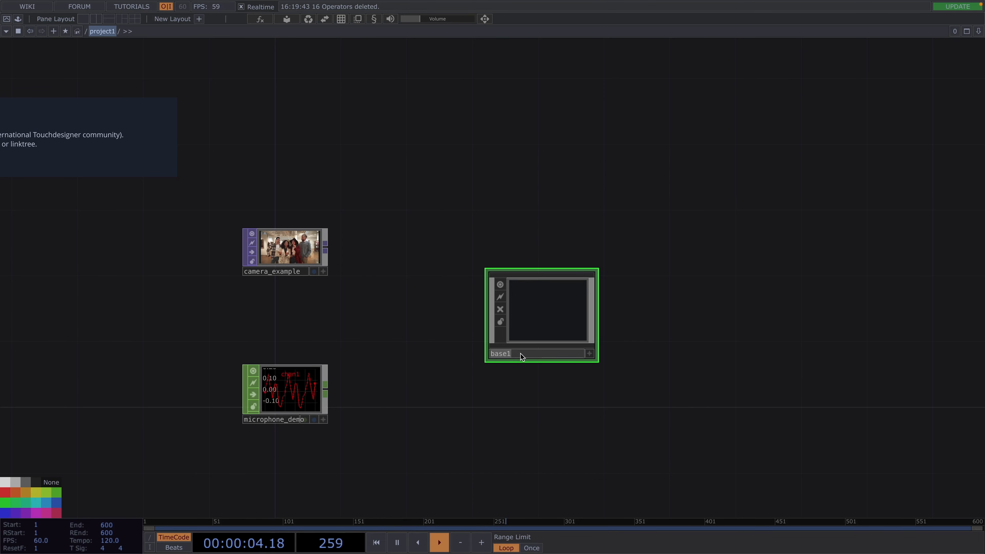
text(myInstalla)
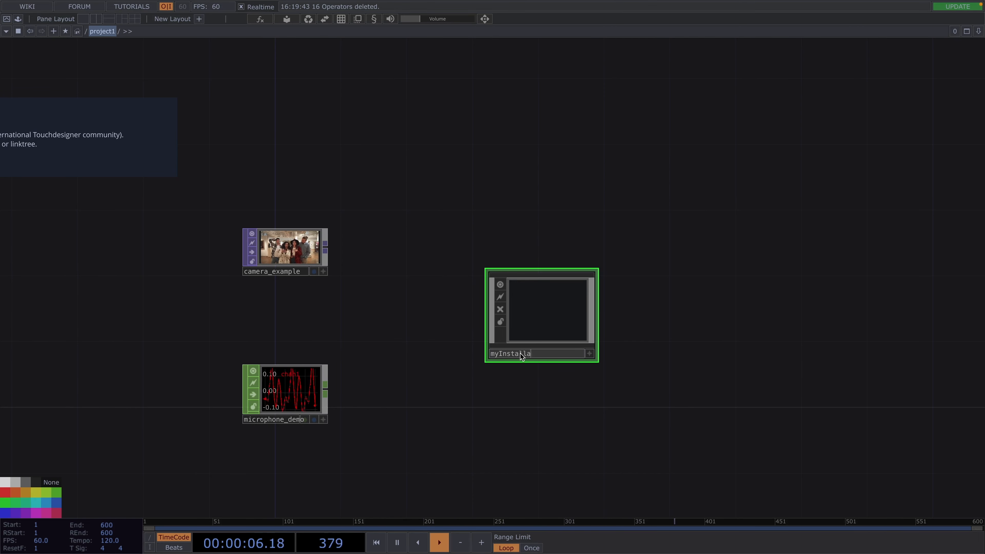
double_click(540, 310)
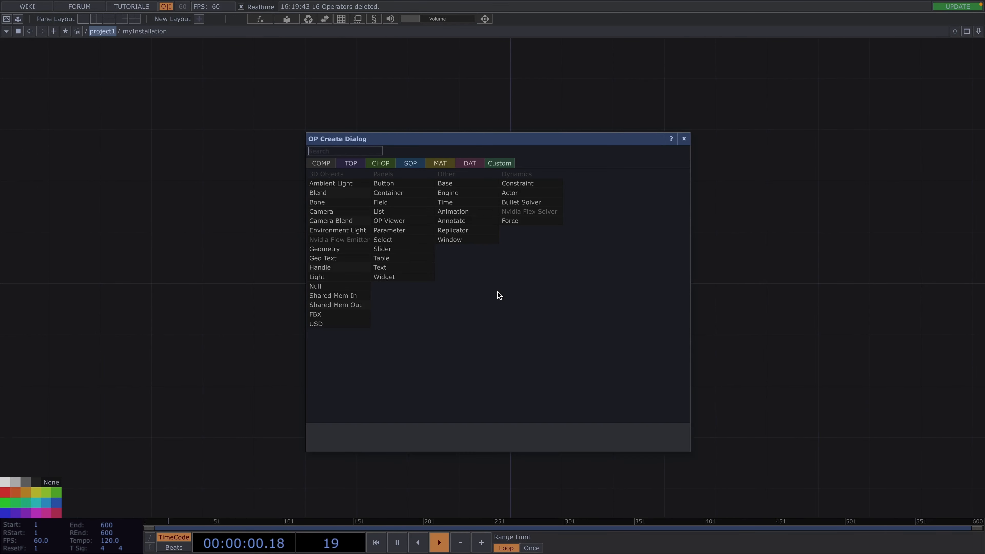
- Add an In TOP, an In CHOP and a Noise TOP inside myInstallation
click(350, 163)
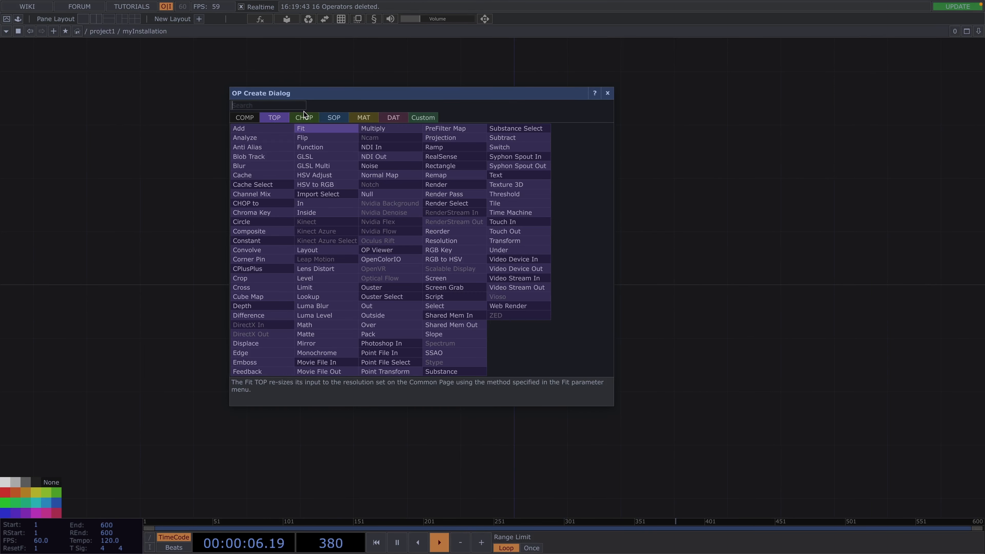
click(304, 118)
text(o)
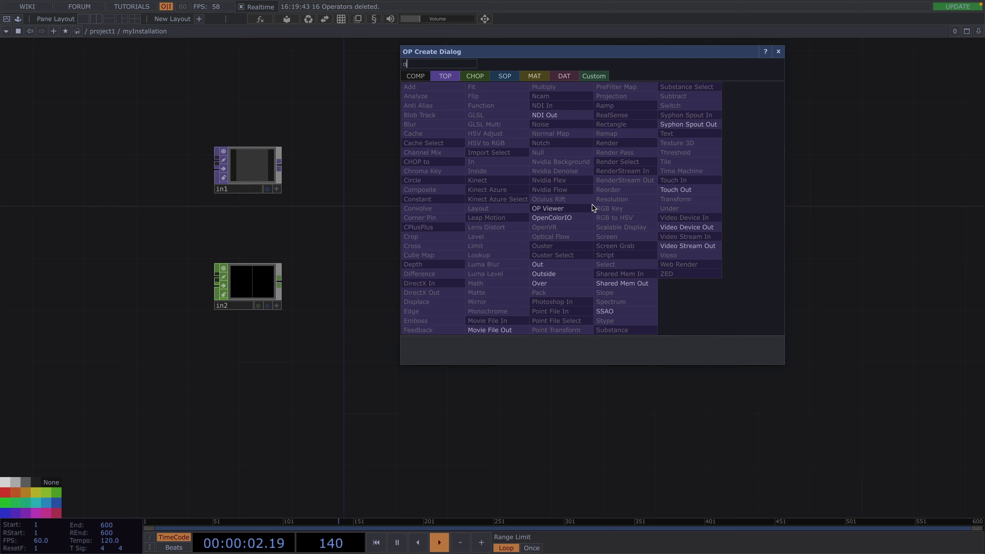
click(539, 124)
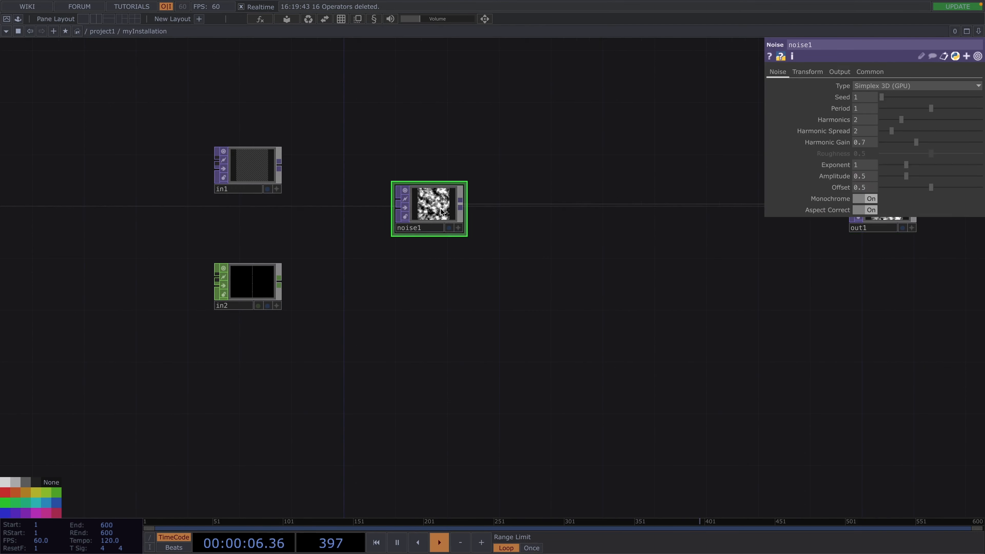
- Place noise1 in the myInstallation network
click(869, 71)
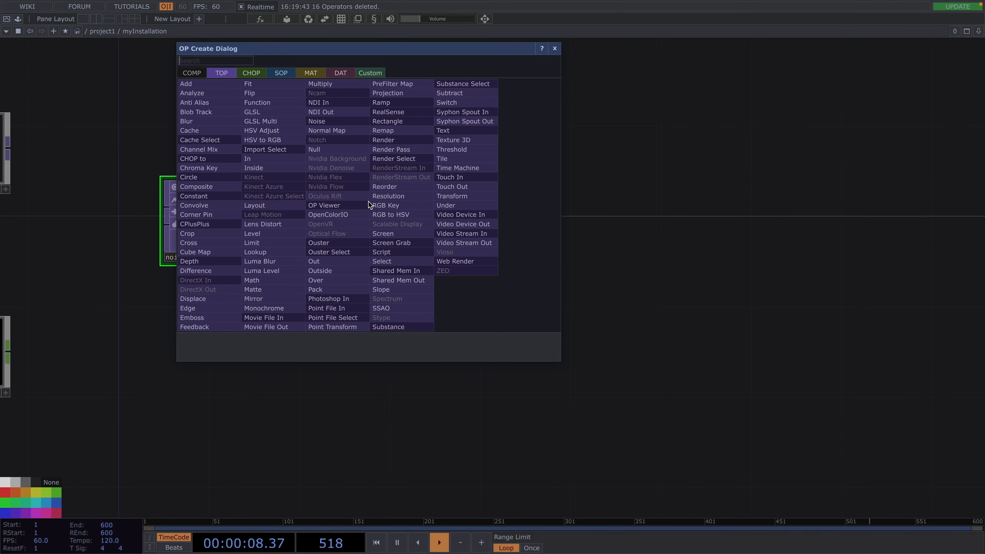
- Chain Threshold, Blur, Edge and Limit TOPs after the noise
text(th)
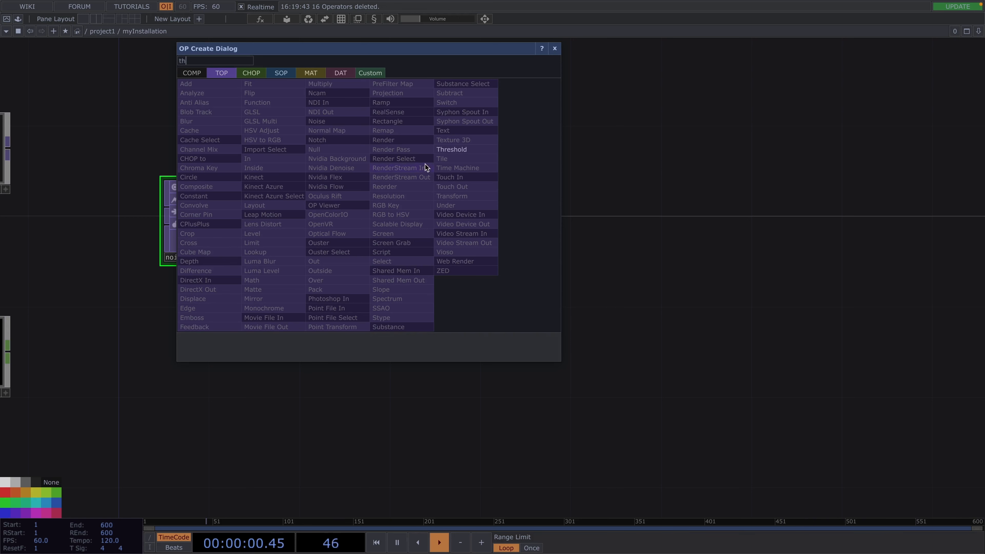
click(451, 149)
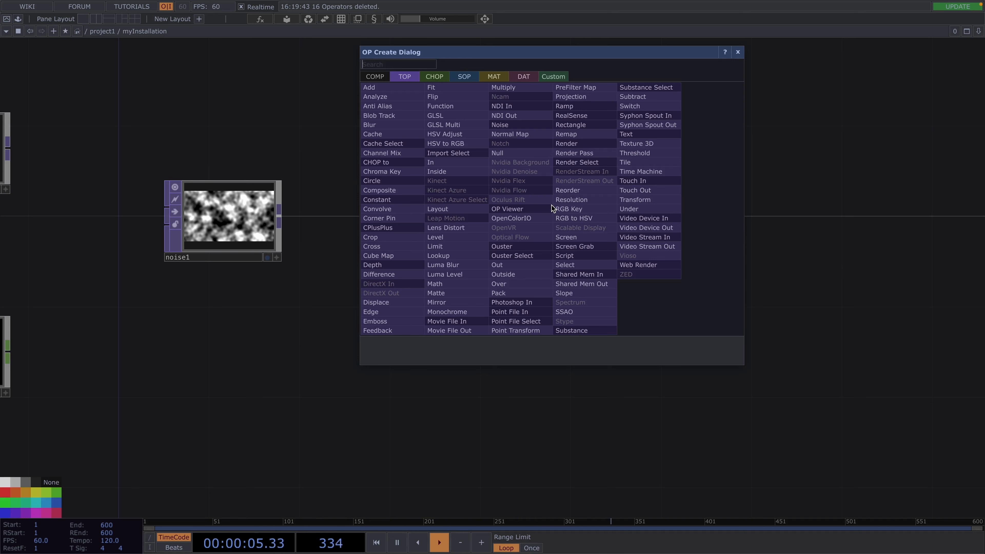
text(blu)
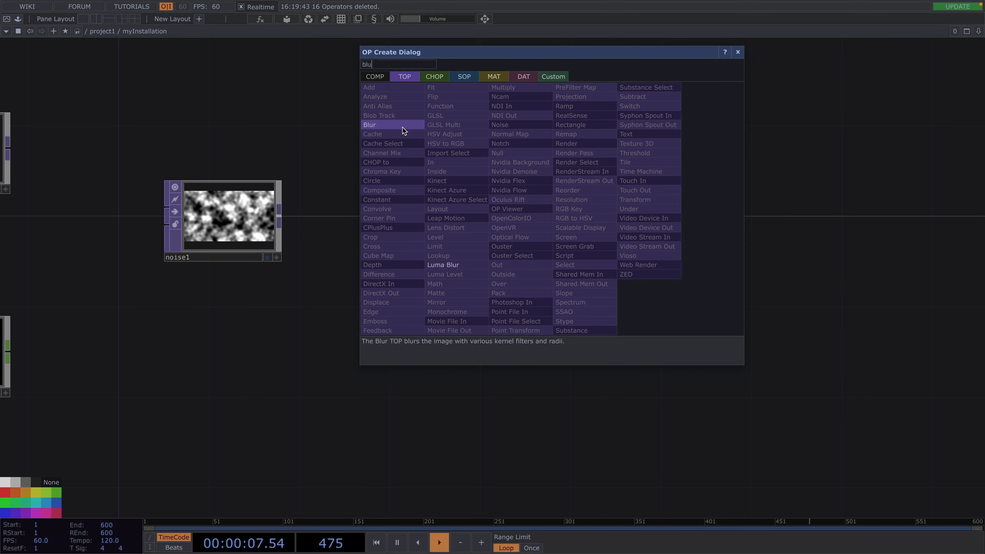
click(369, 124)
text(ed)
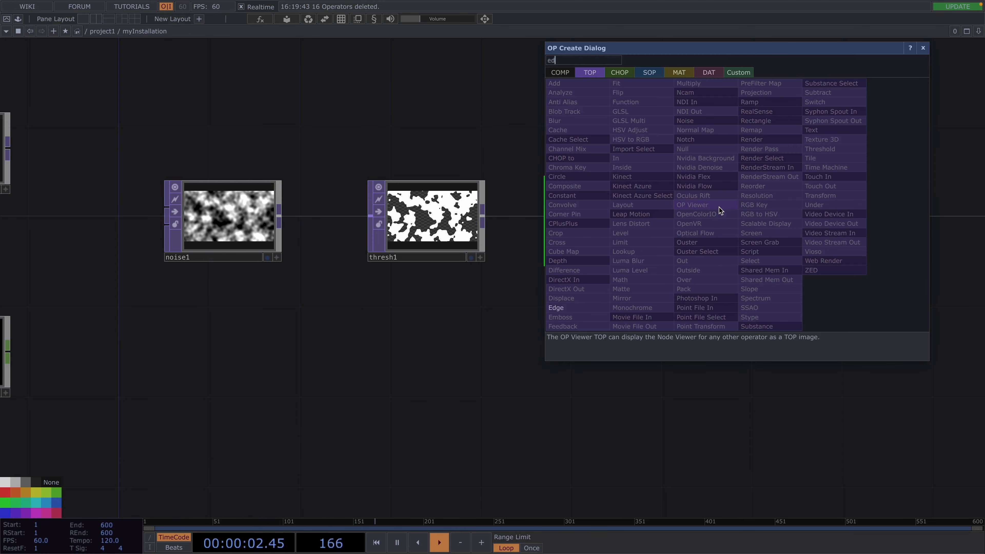
click(555, 307)
text(li)
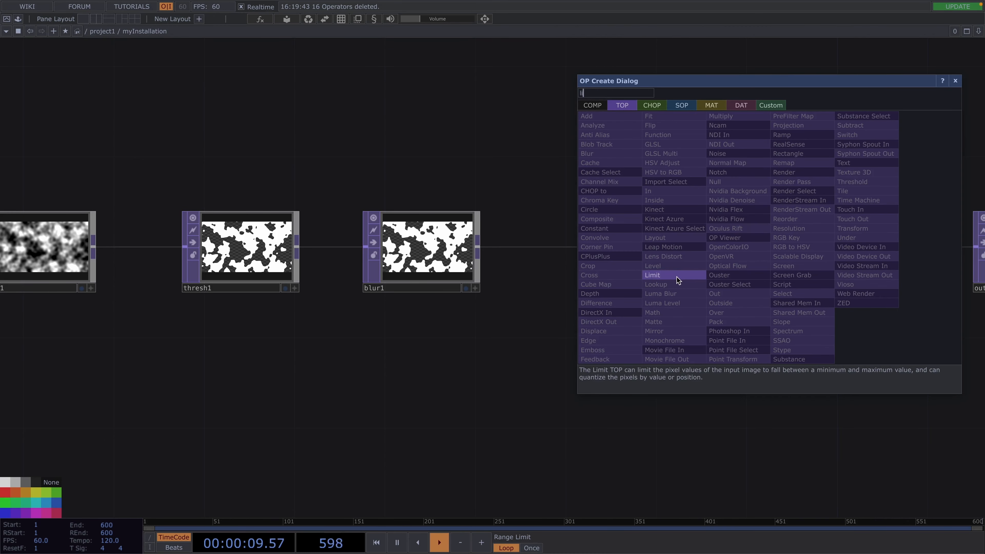
click(652, 275)
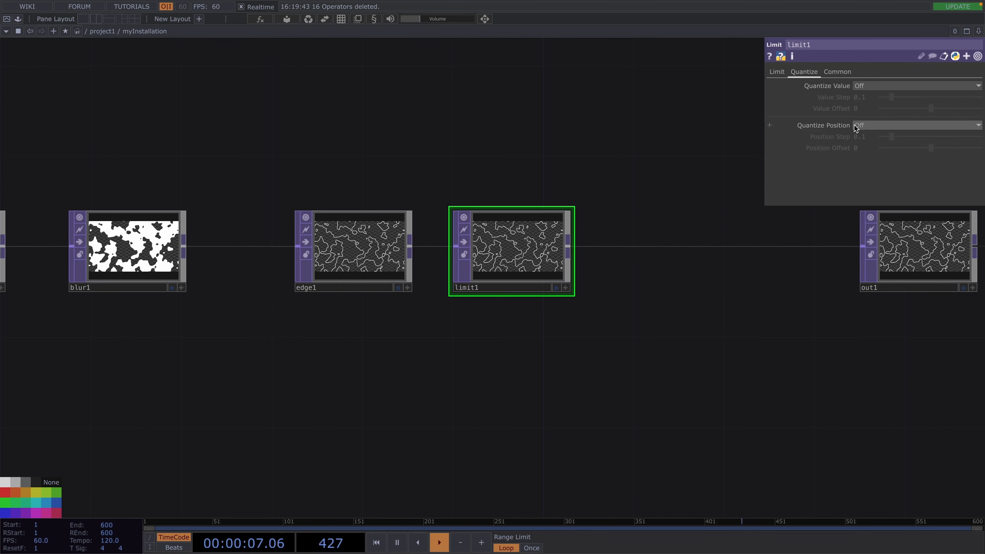
- Set Limit's Quantize Position to Round and add a Multiply TOP after it
click(914, 125)
text(mu)
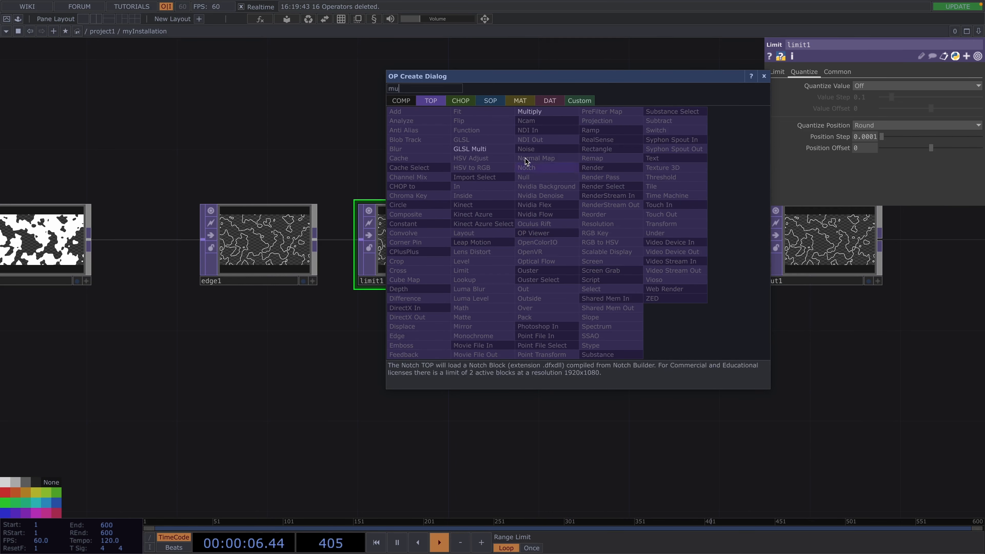
click(528, 112)
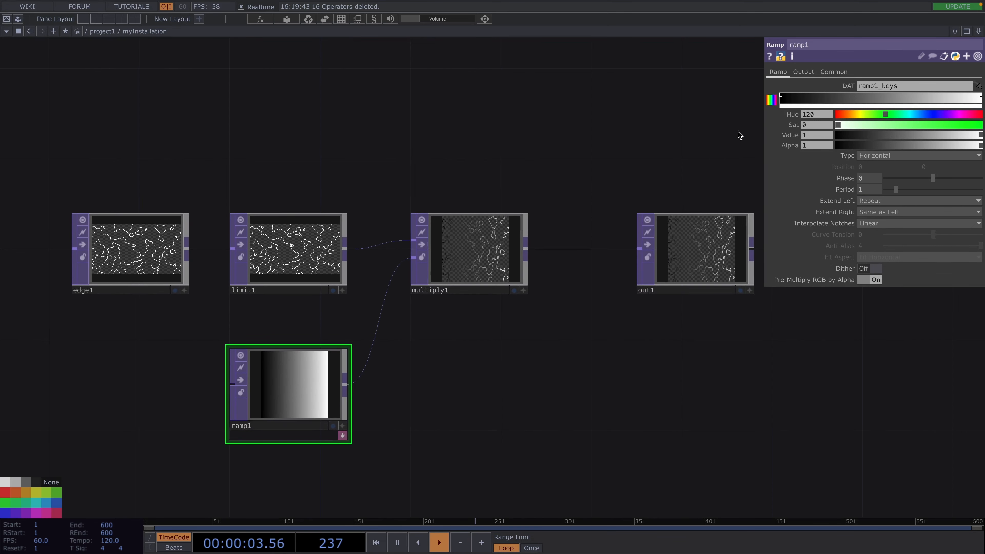
- Feed a Ramp TOP into multiply1 and add an RGB Key TOP after it
click(833, 71)
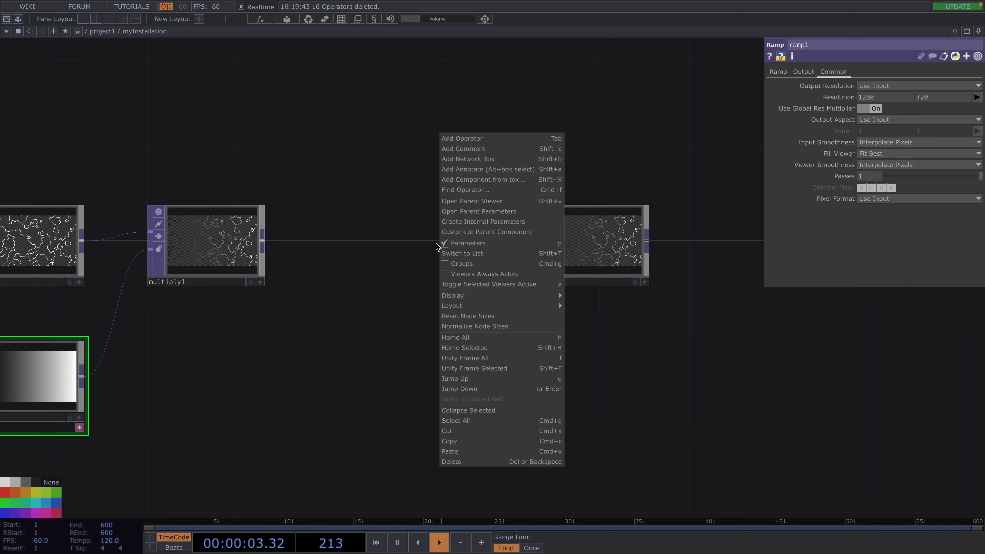
click(462, 138)
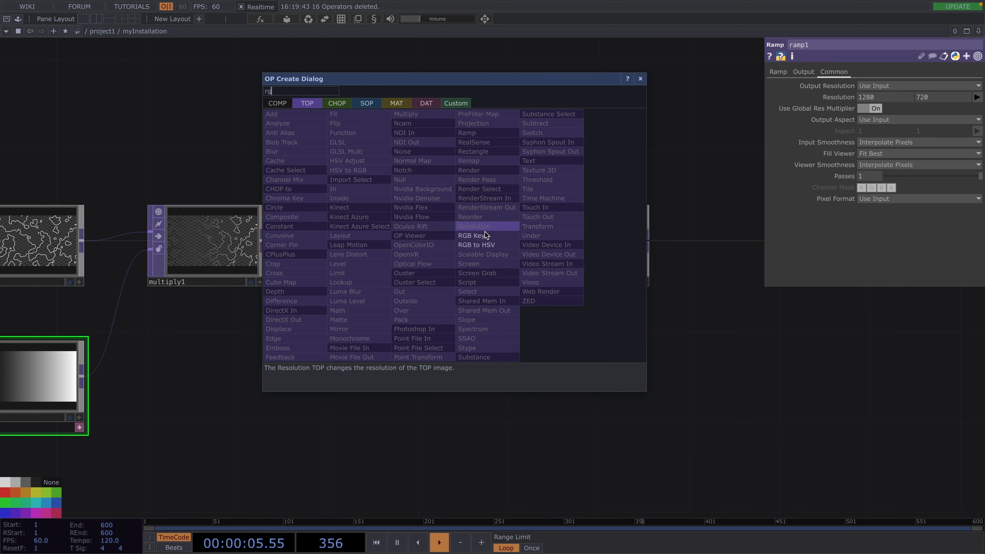
click(468, 234)
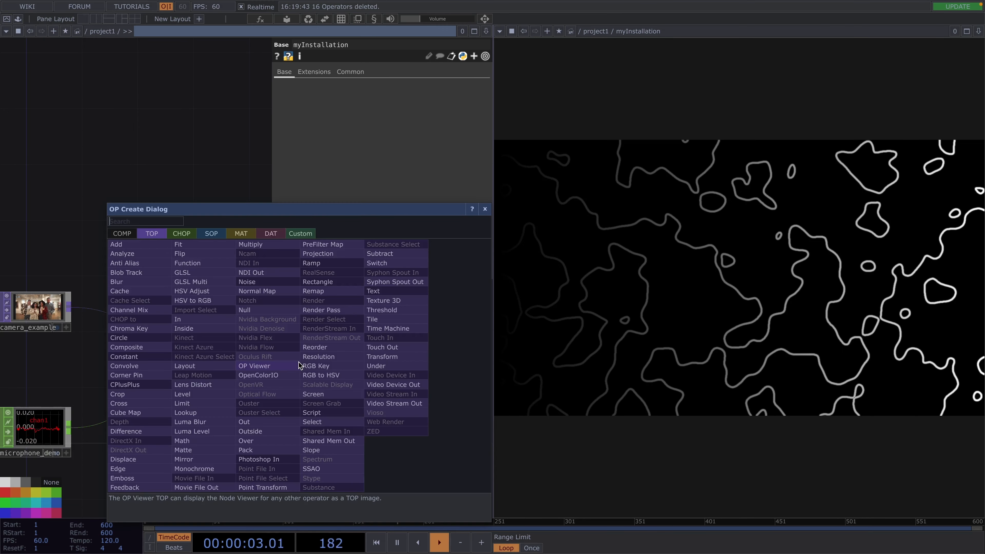
- Add a Null TOP receiving myInstallation's output at the project level
text(nu)
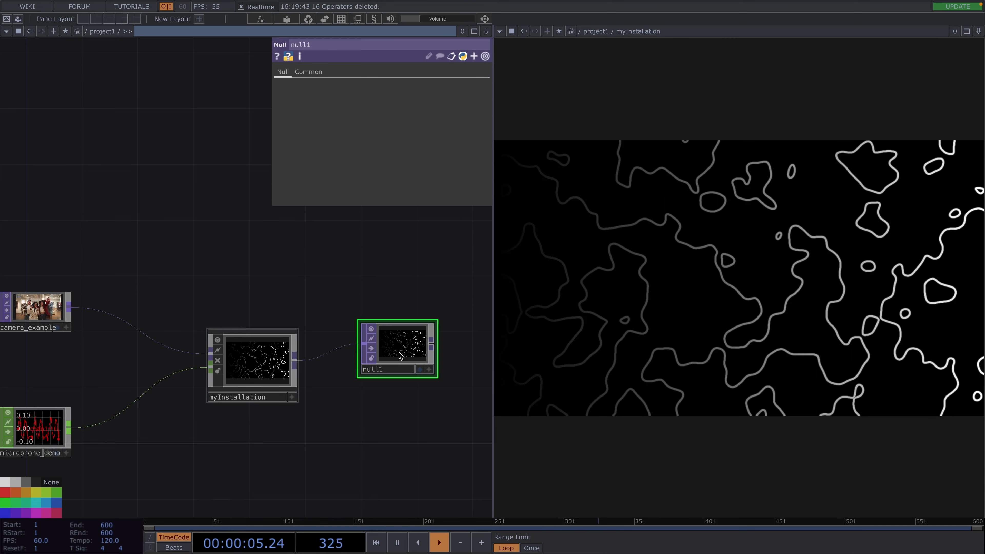
mouse_move(305, 368)
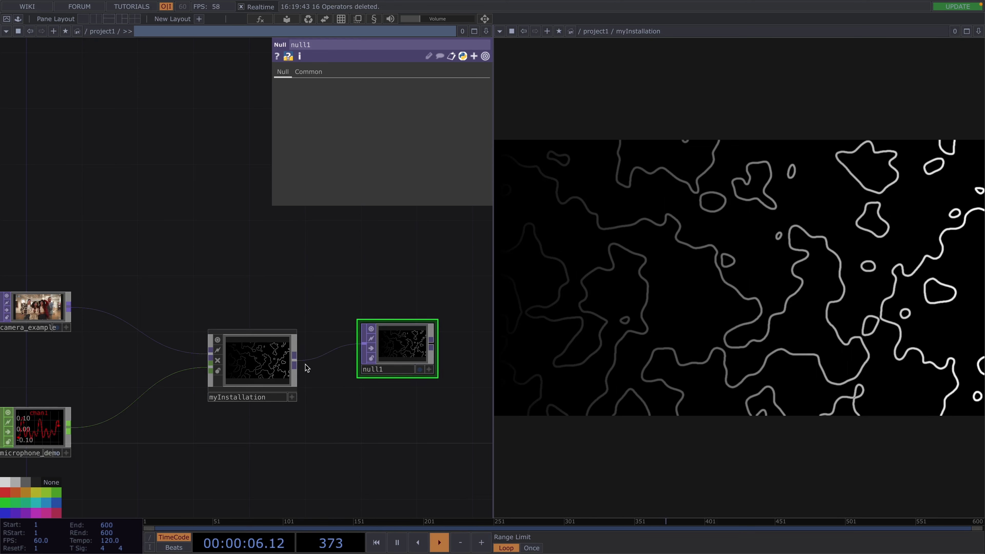
click(251, 364)
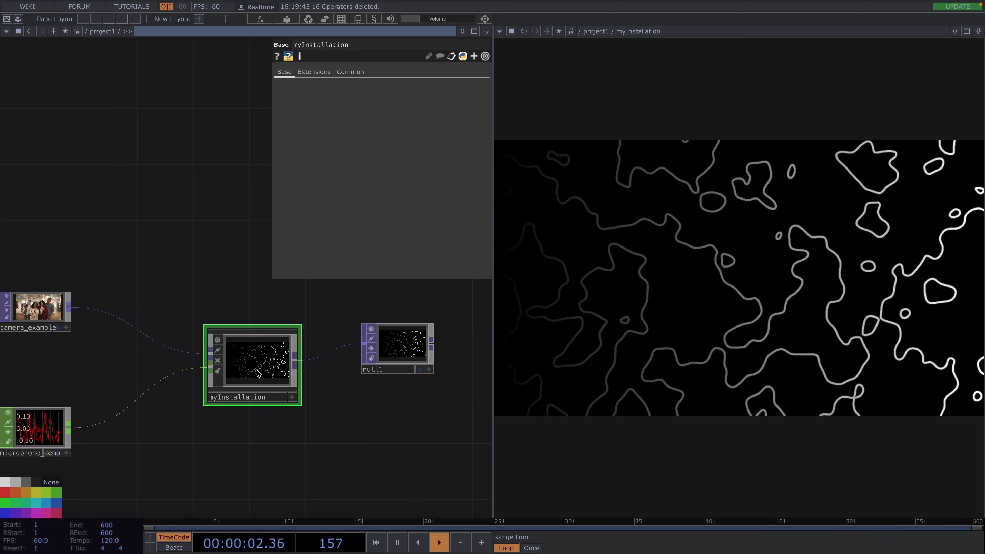
- Open the Component Editor for myInstallation via Customize Component
right_click(251, 368)
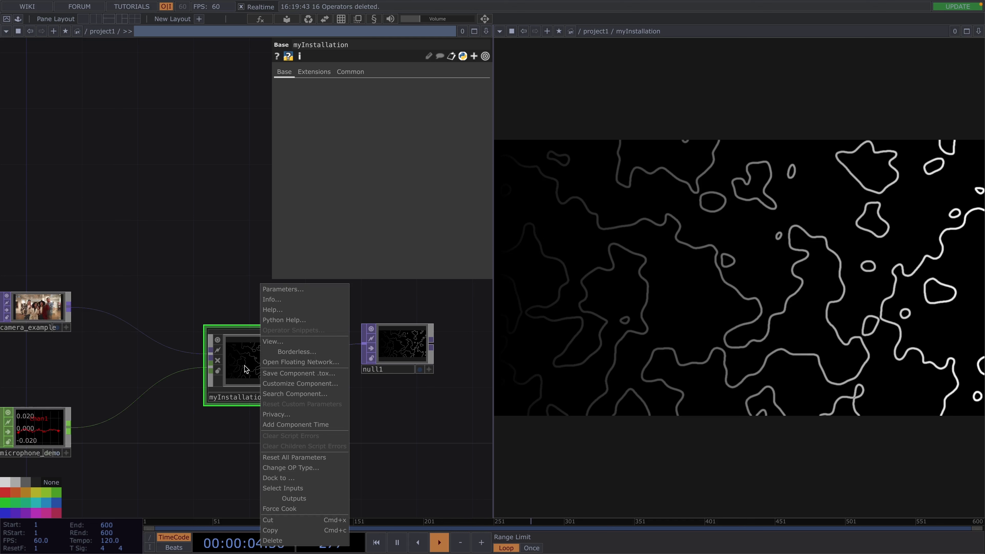
mouse_move(302, 361)
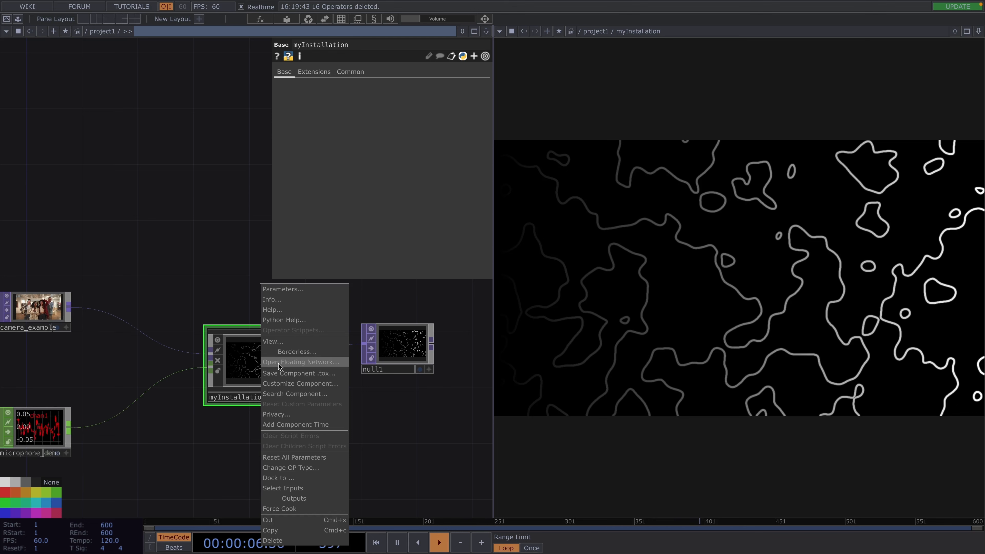
mouse_move(300, 383)
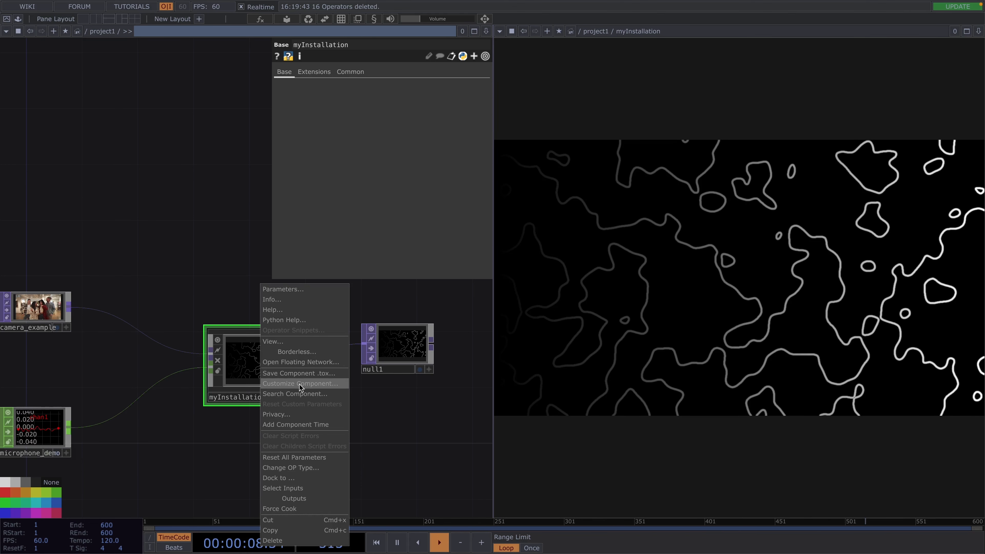
click(299, 383)
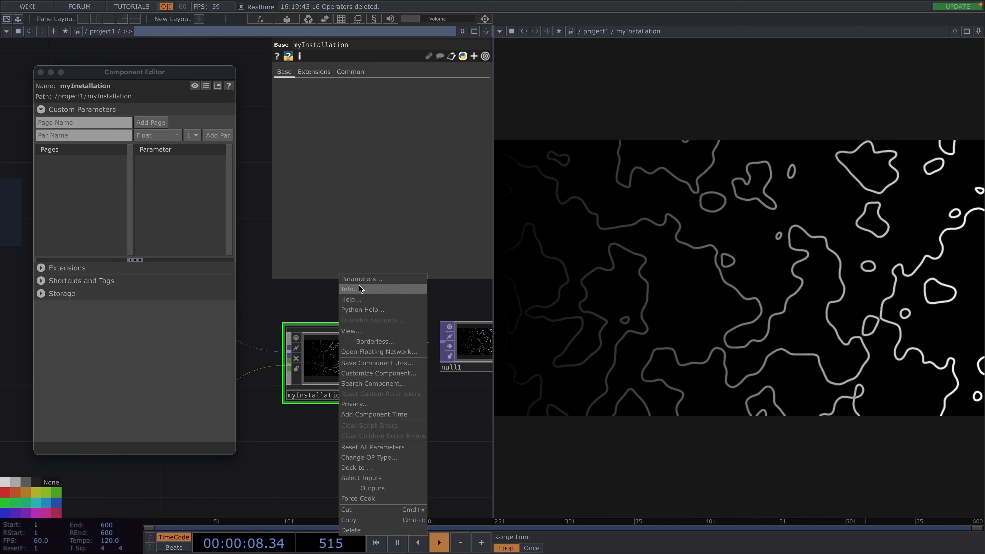
click(361, 279)
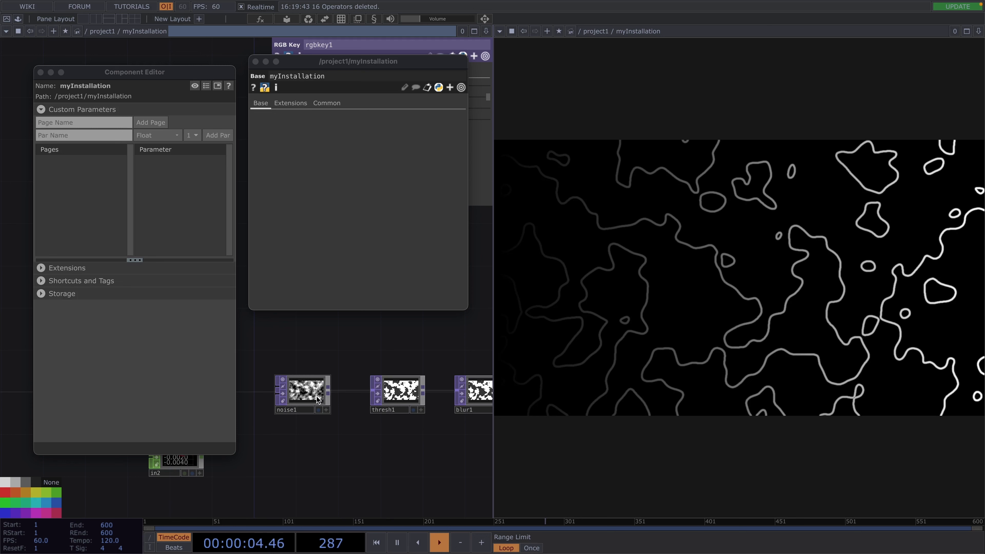
- Select noise1 inside the component and show its Noise parameter page
click(302, 391)
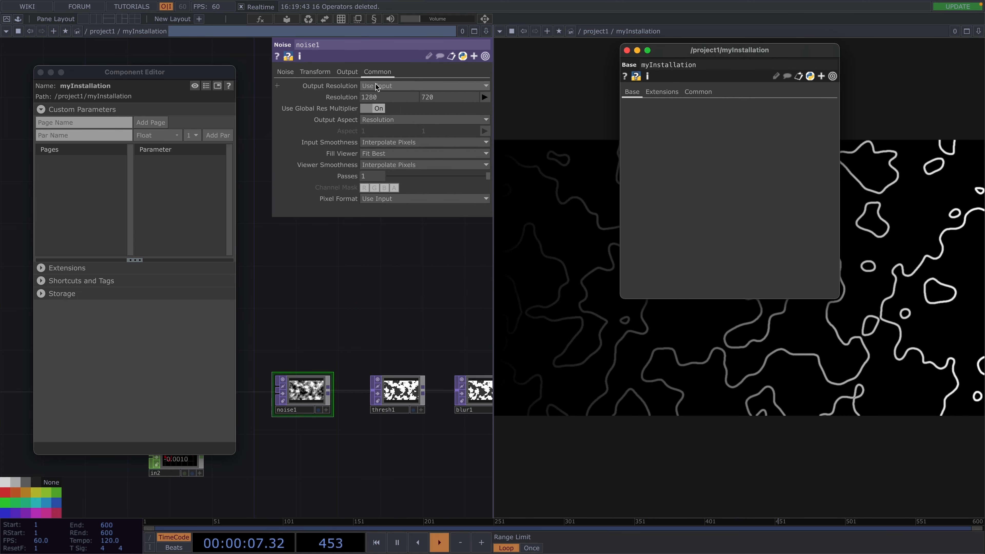
click(285, 72)
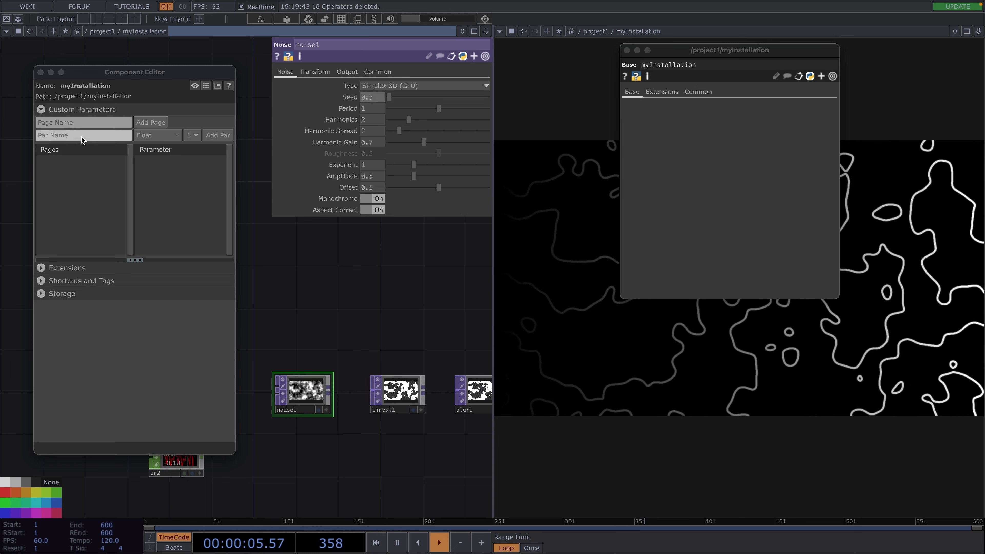
- Add a custom float parameter Param1 to myInstallation and show its Custom page
text(P)
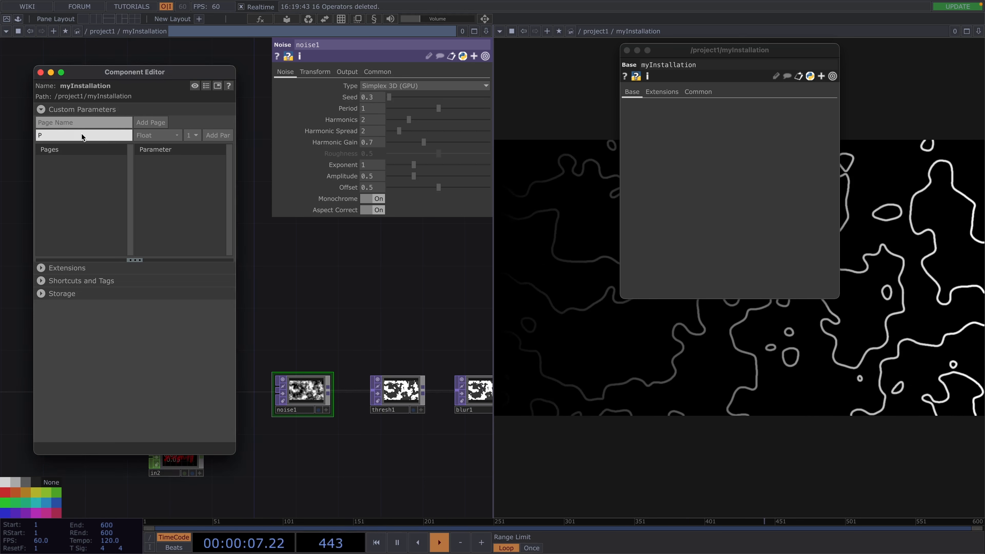
text(aram1)
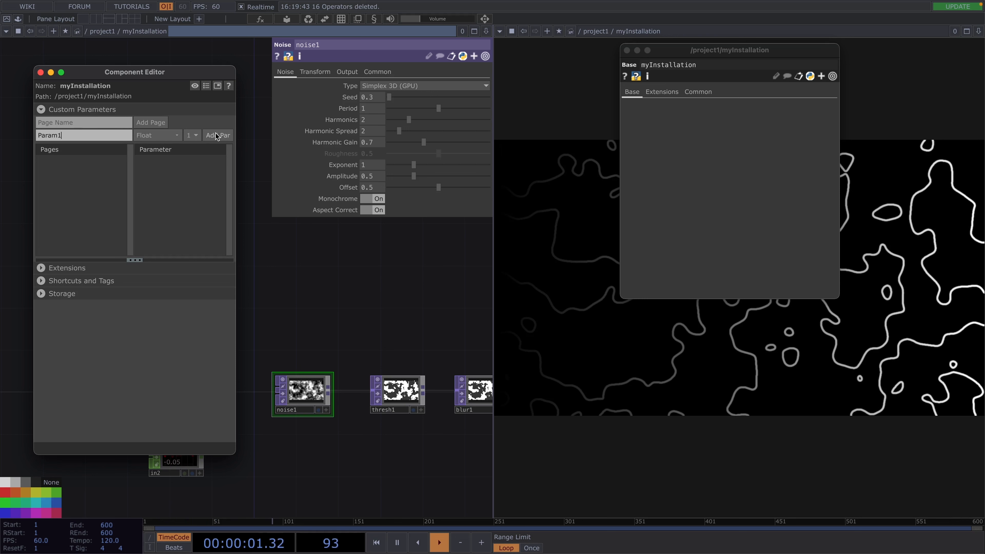
click(216, 135)
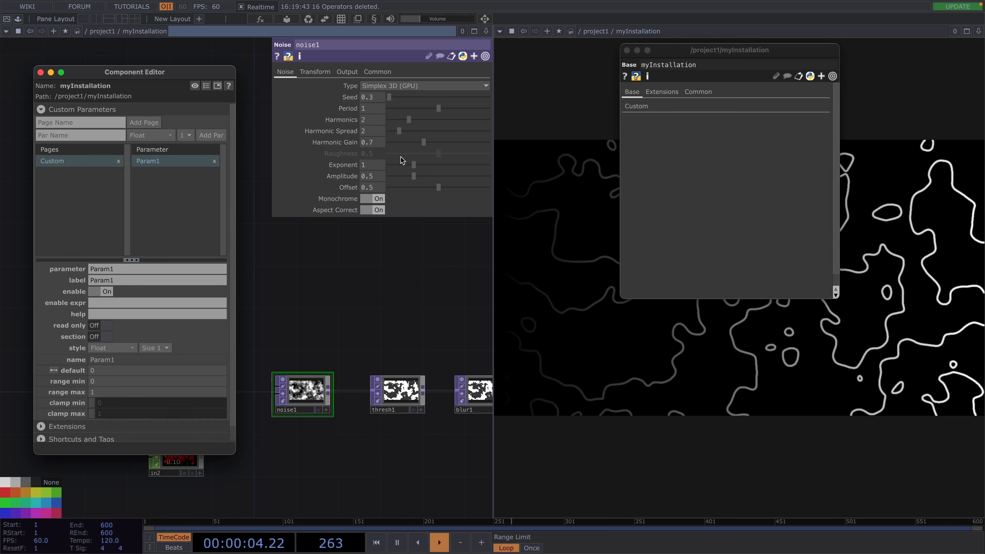
click(635, 106)
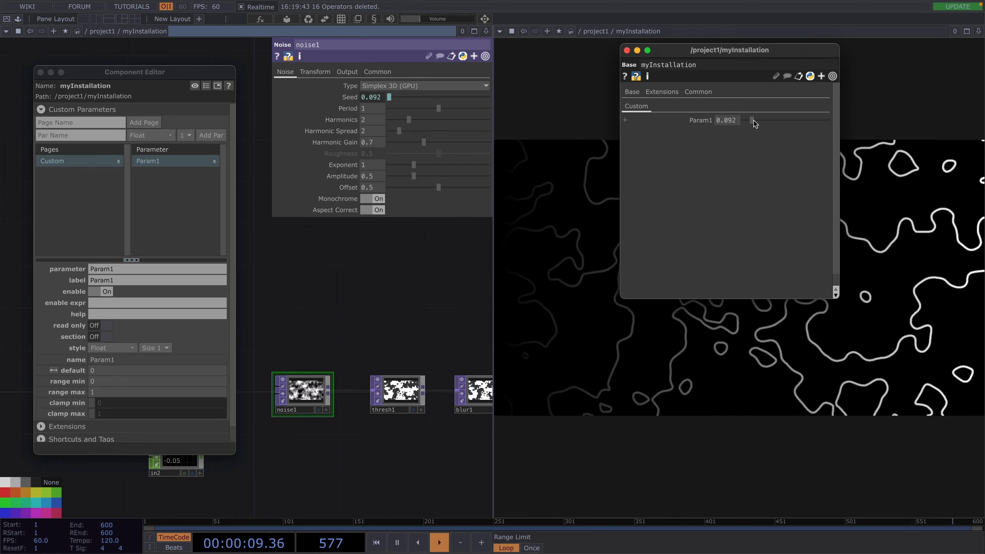
- Drag Param1 to vary noise1's seed
drag(751, 121, 780, 121)
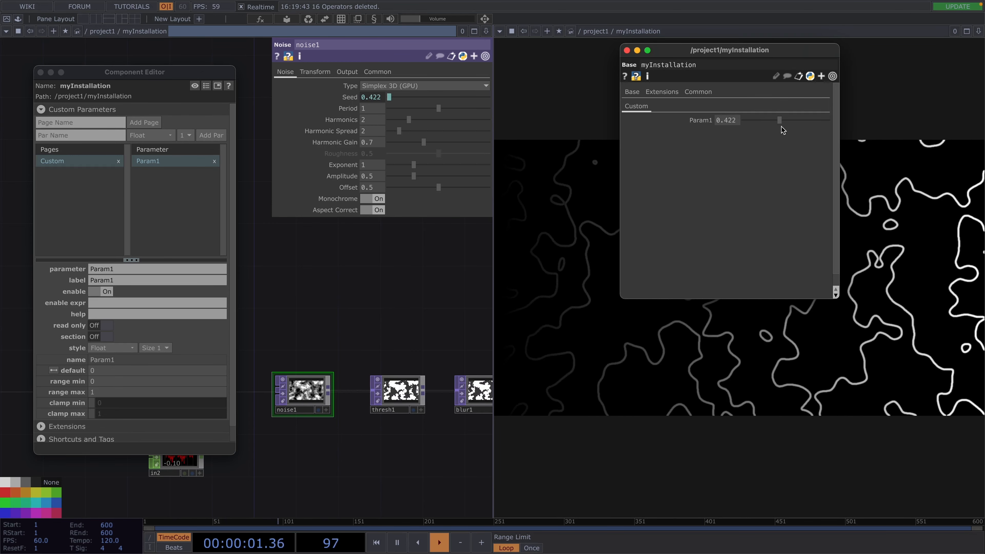
drag(781, 120, 773, 120)
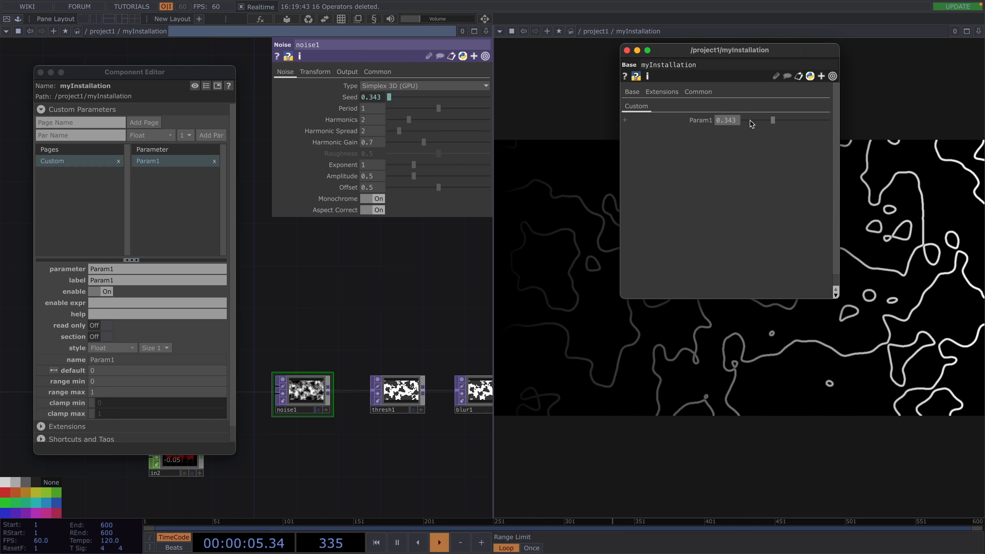
- Settle Param1 at about 0.33 and view the threshold settings
drag(773, 120, 807, 120)
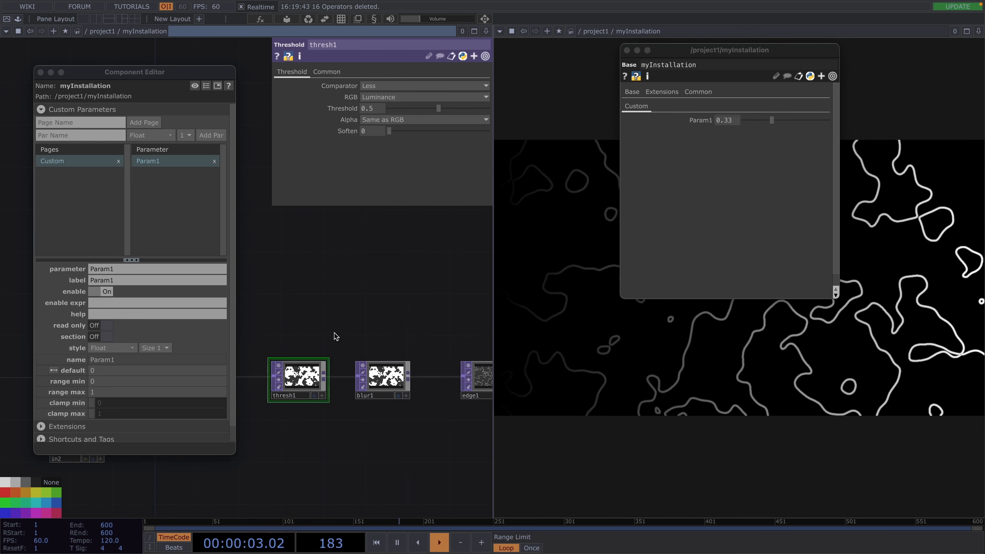
click(377, 377)
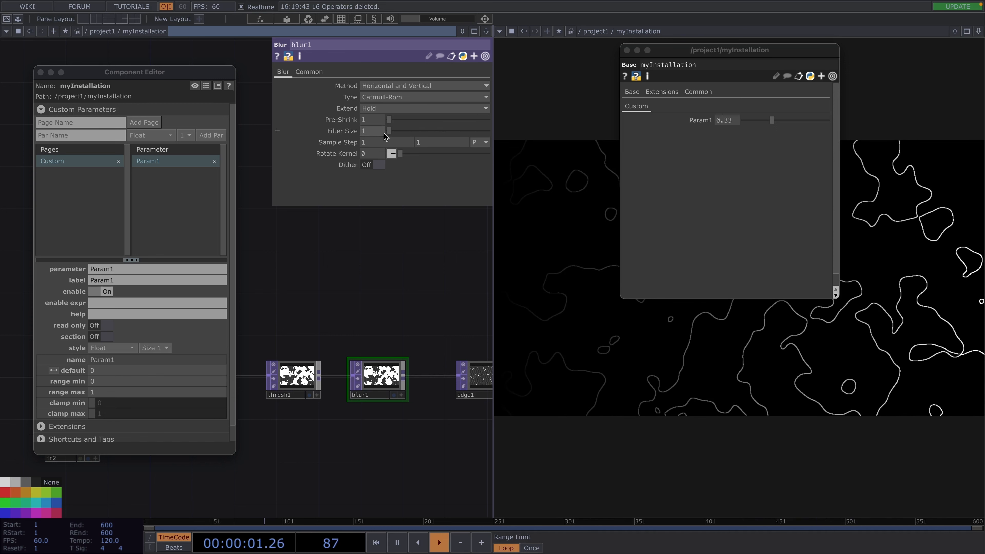
- Raise blur1's Filter Size to 13 to thicken the contour lines
drag(388, 131, 399, 131)
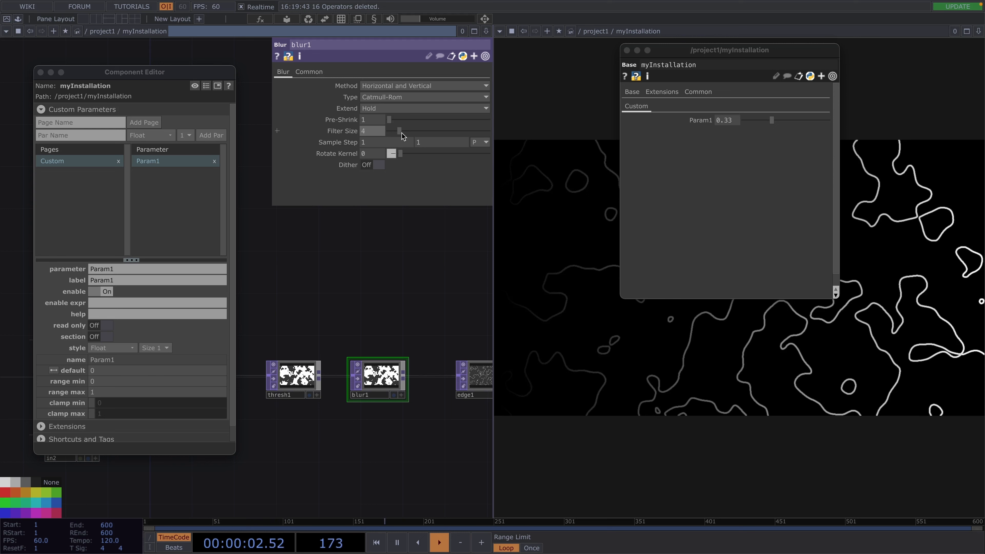
drag(399, 131, 427, 131)
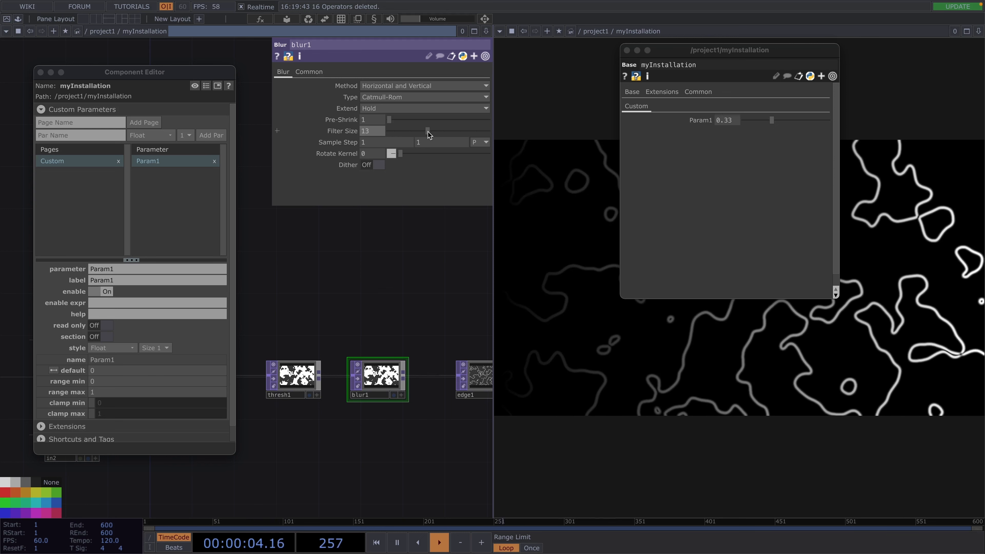
drag(427, 131, 405, 131)
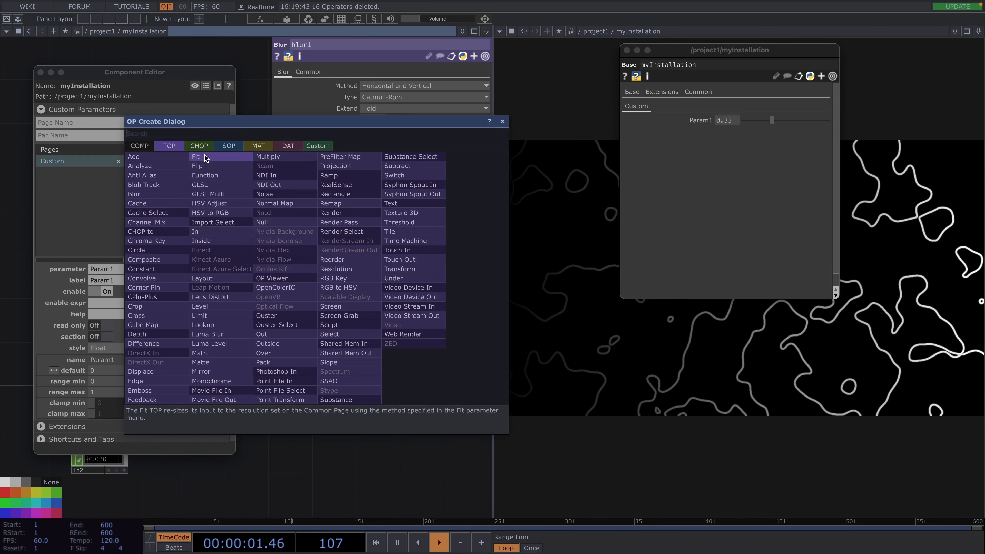
- Create a Constant CHOP with its channel renamed blurFilterSize
click(198, 146)
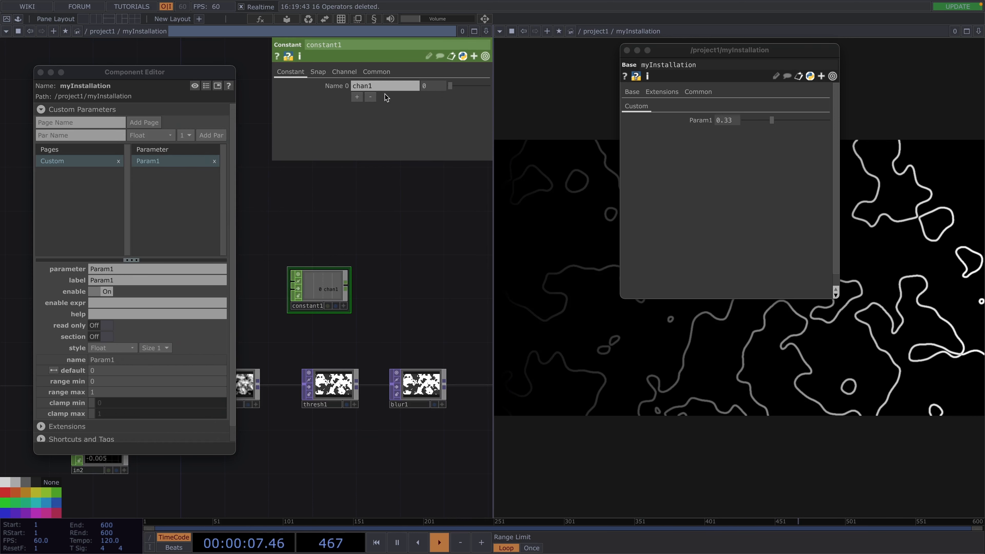
text(blur)
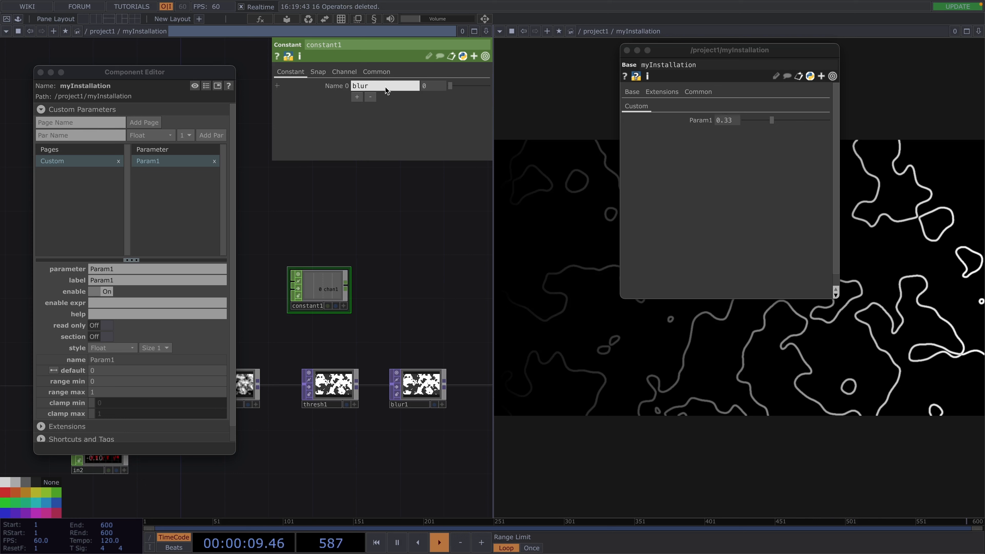
text(FilterSize)
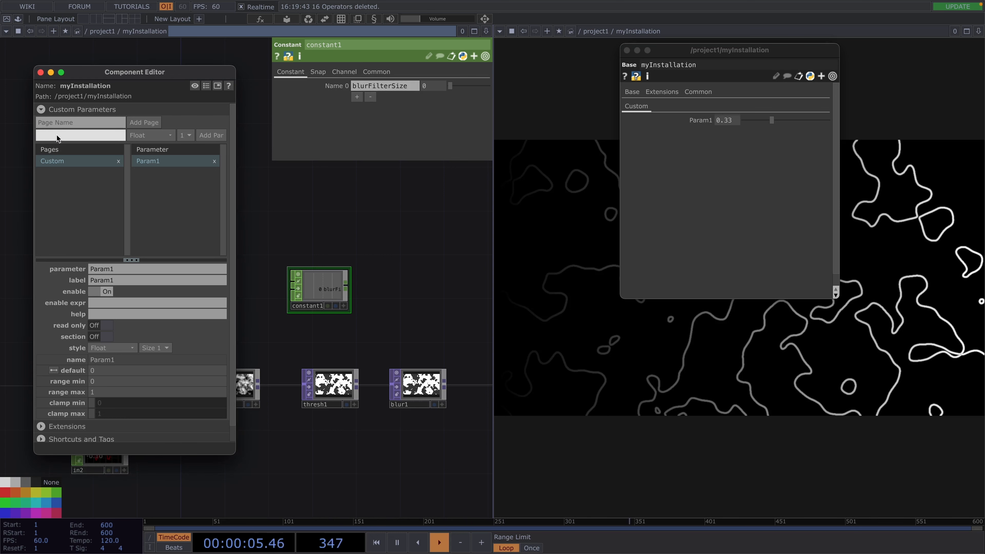
- Add custom parameter Param2, reference it as the constant's value and set it to 0.37
text(Param2)
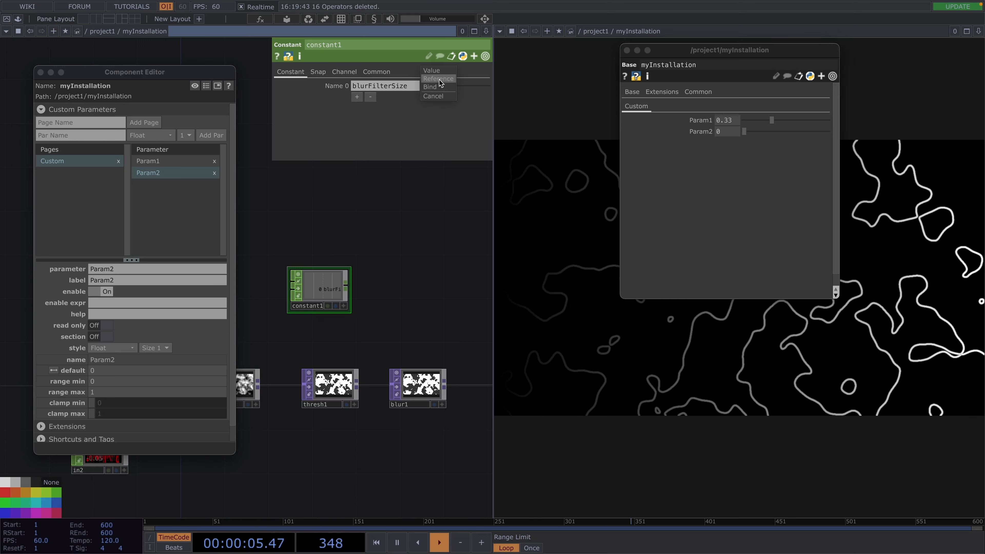
click(431, 70)
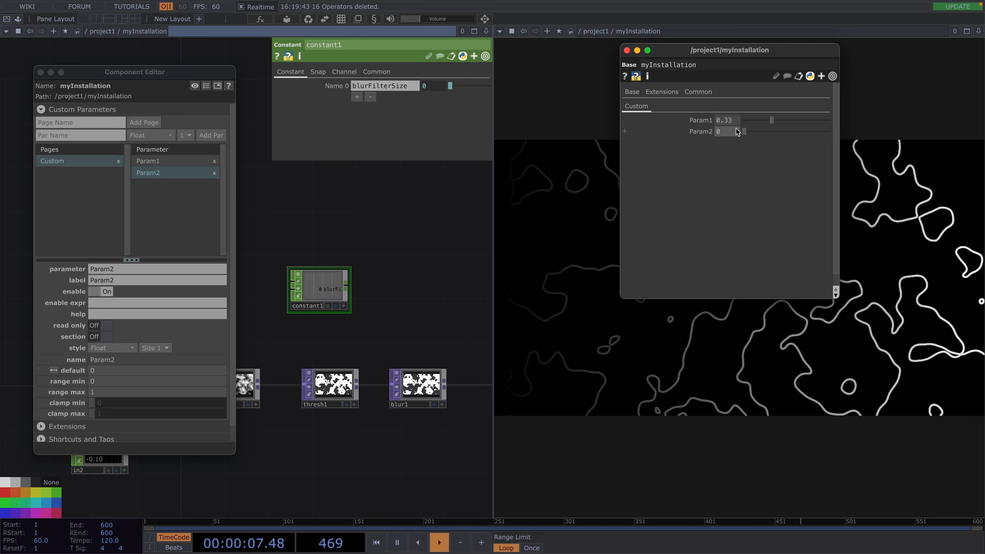
drag(744, 131, 763, 131)
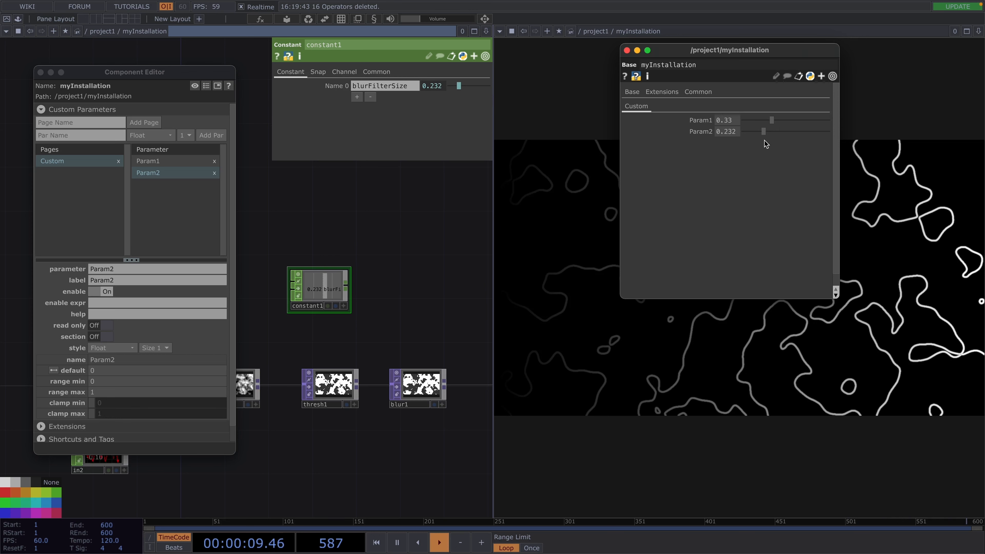
drag(764, 132, 774, 131)
text(mat)
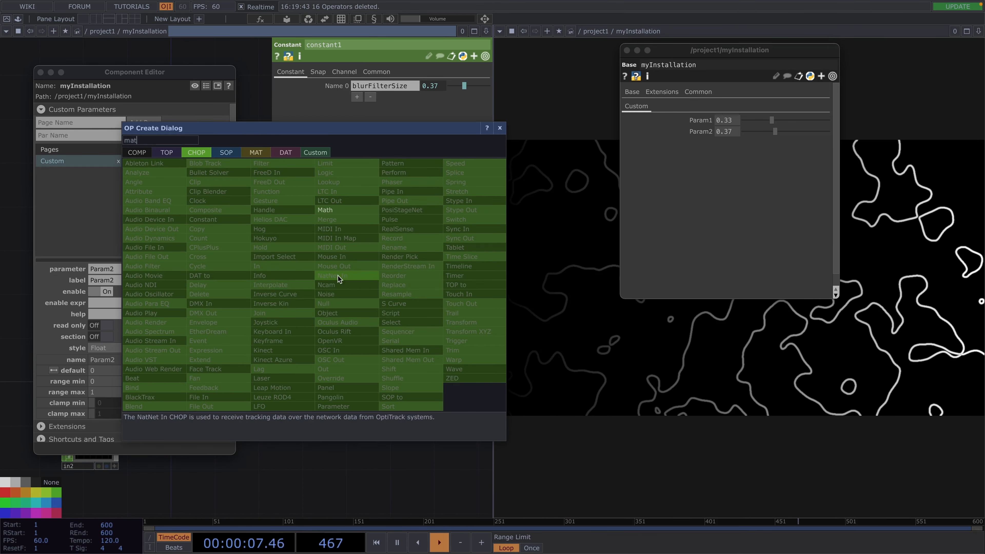
- Remap blurFilterSize to 1–6 with a Math CHOP, export it to blur1 Filter Size, and test Param2
click(324, 210)
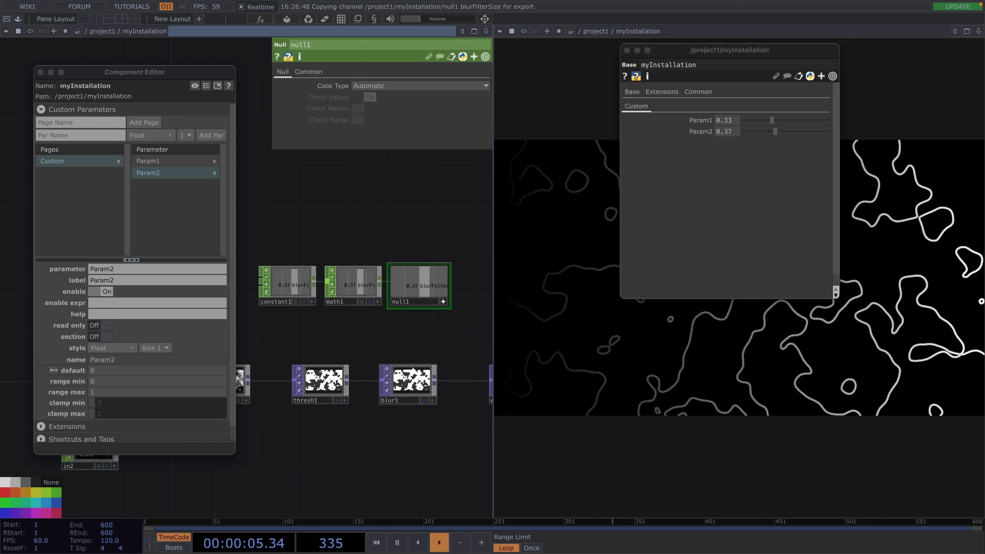
click(406, 383)
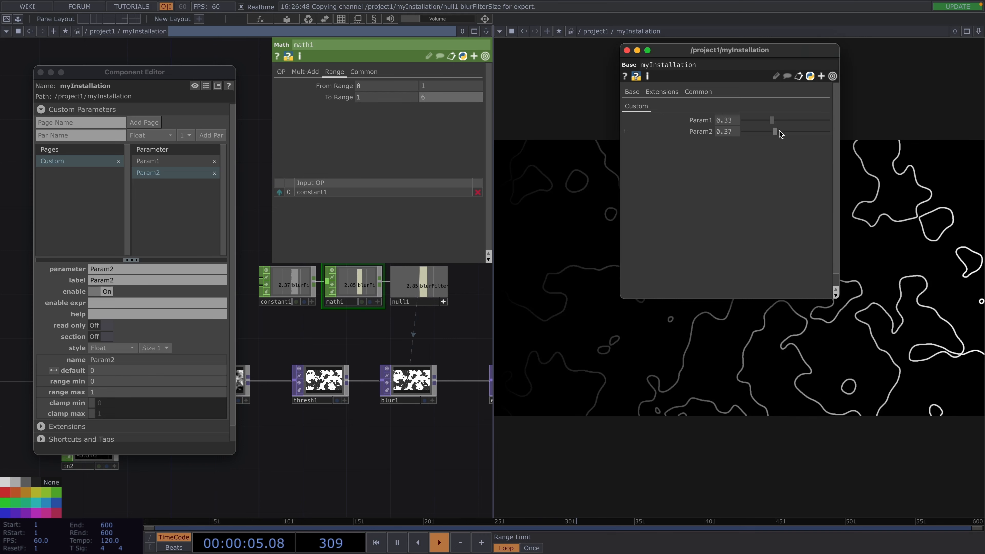
drag(774, 131, 766, 131)
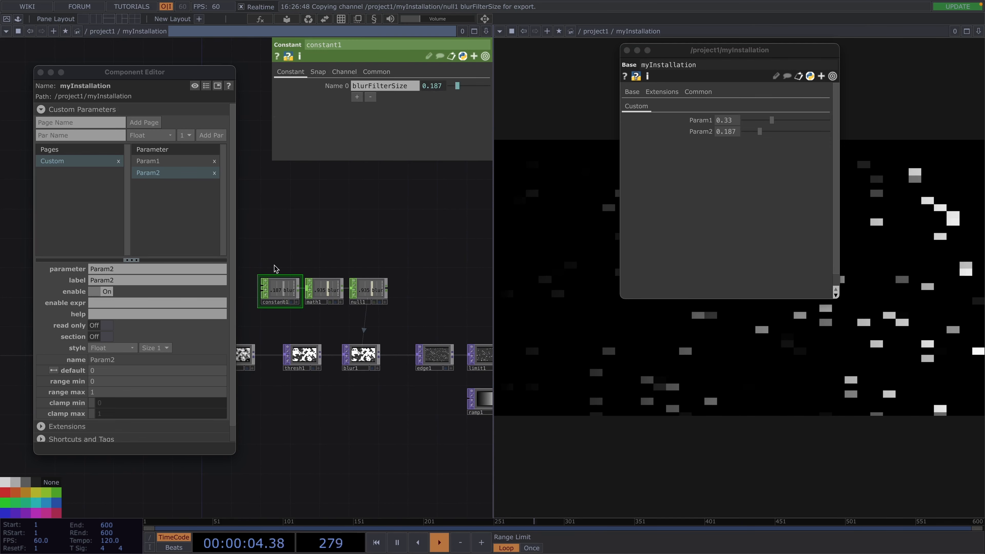
- Paste a copy of the constant/math/null chain and rename its channel to limitPos
key(ctrl+v)
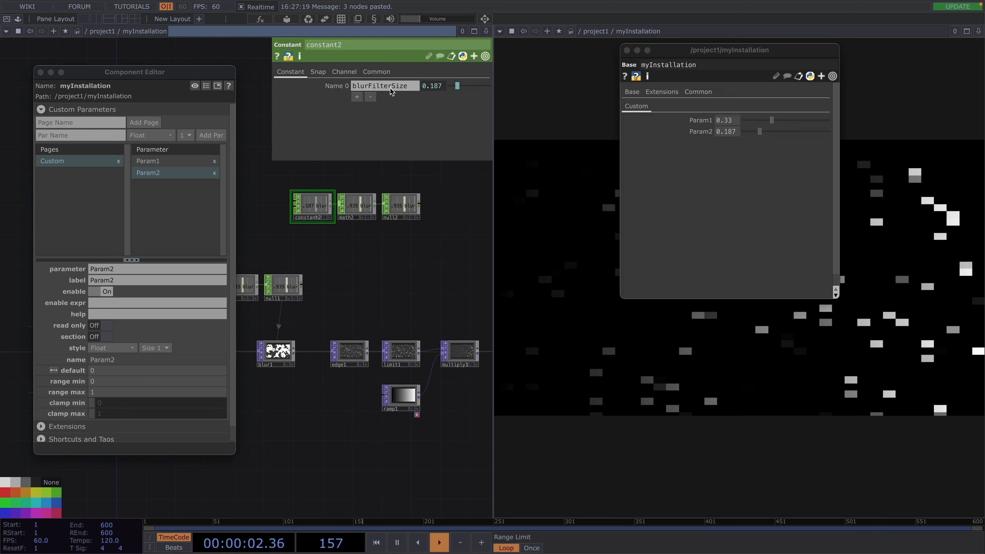
click(401, 353)
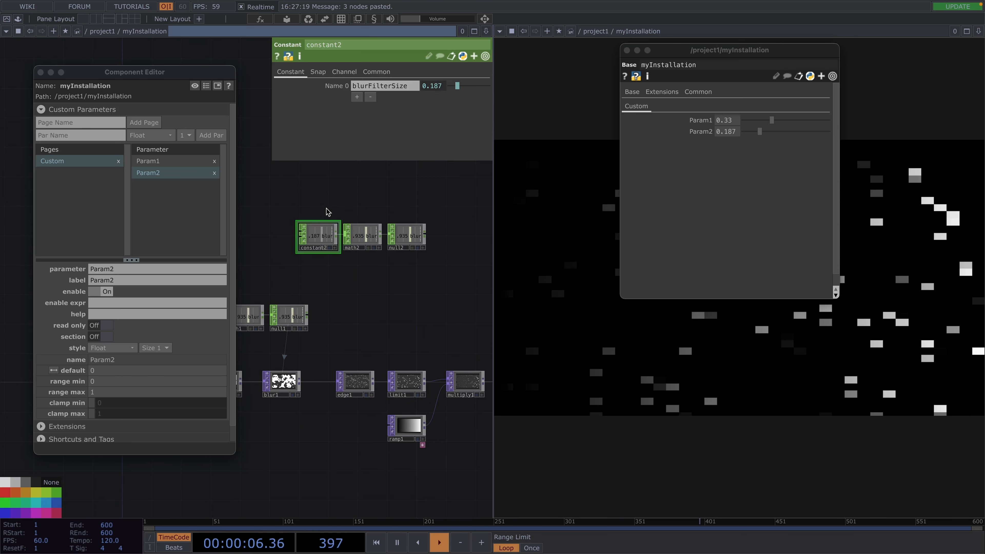
click(383, 85)
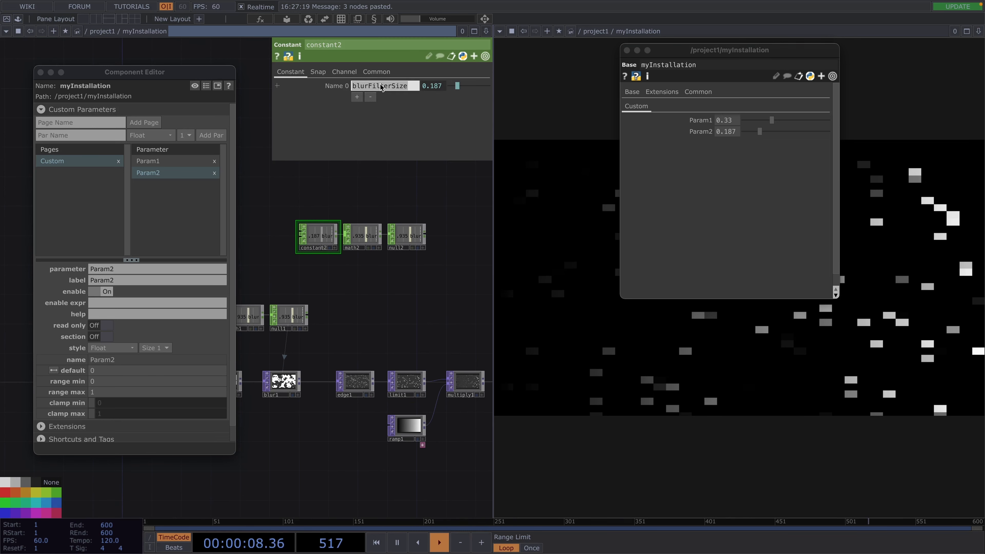
text(limitPos)
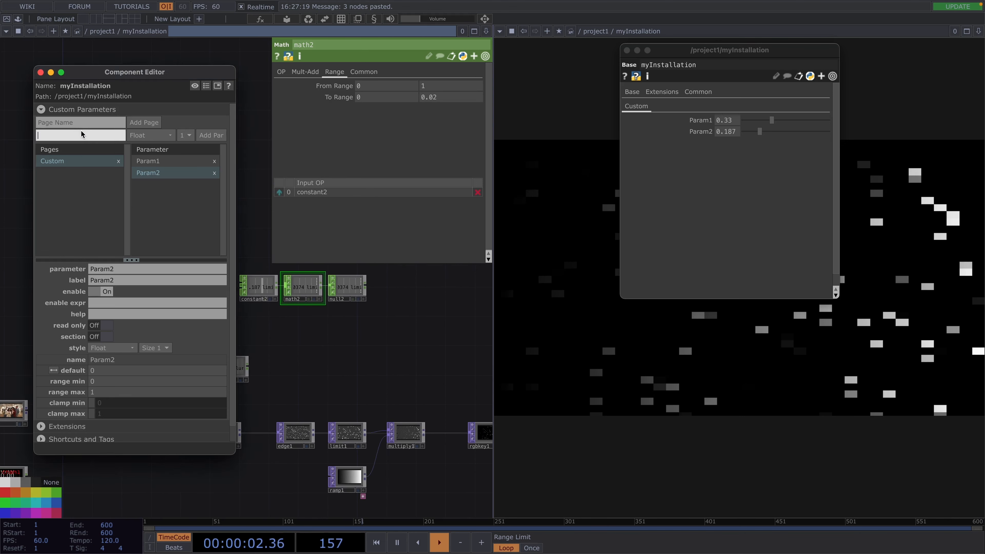
- Add custom parameter Param3 to myInstallation and reference it into the limitPos chain
text(Param2)
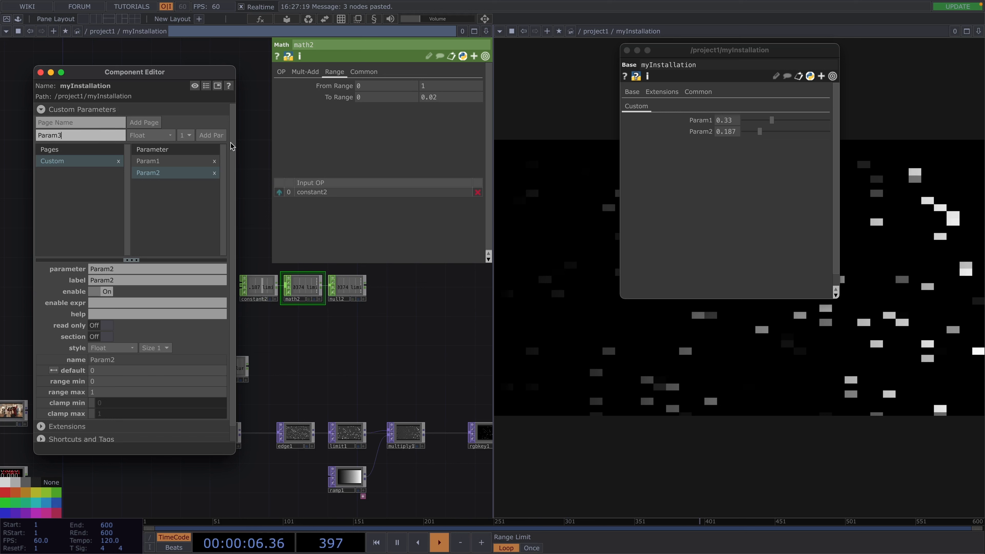
click(211, 135)
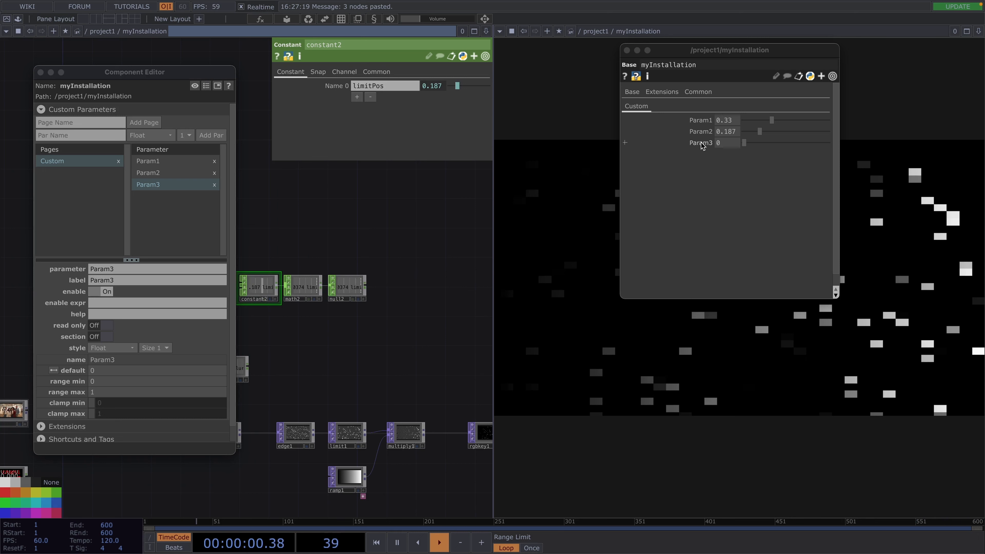
click(457, 85)
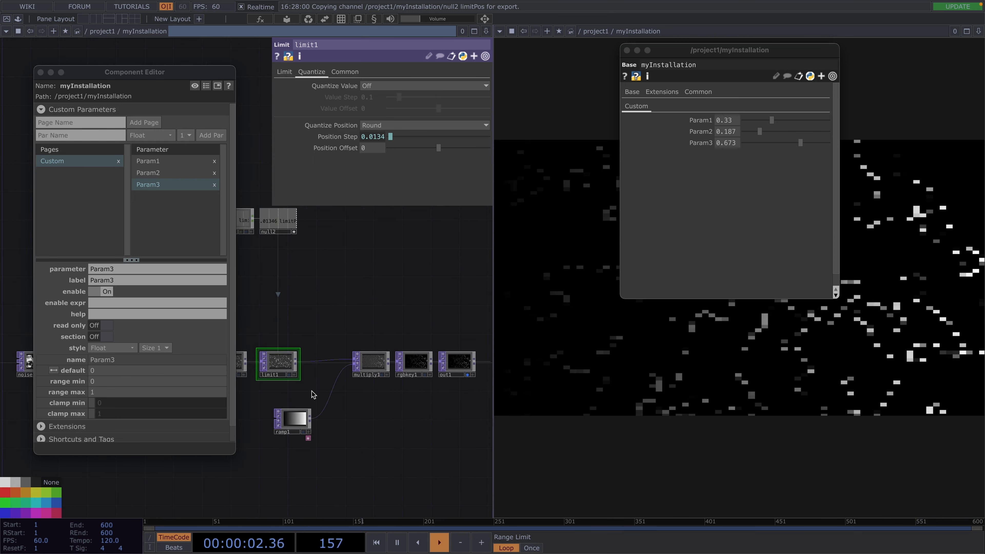
- Add a Tile TOP after mirror1 to repeat the mirrored pattern 2×2 with reflection
click(292, 417)
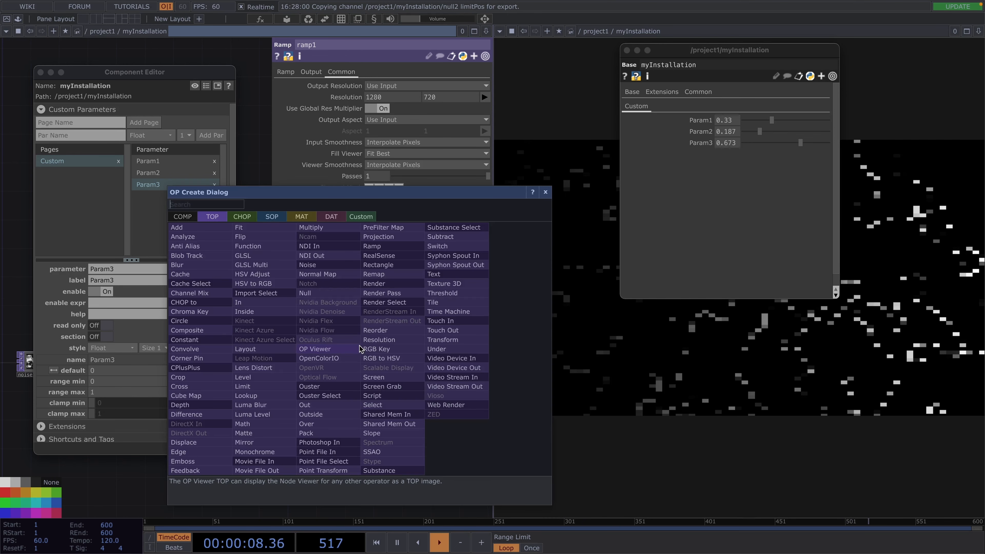
text(m)
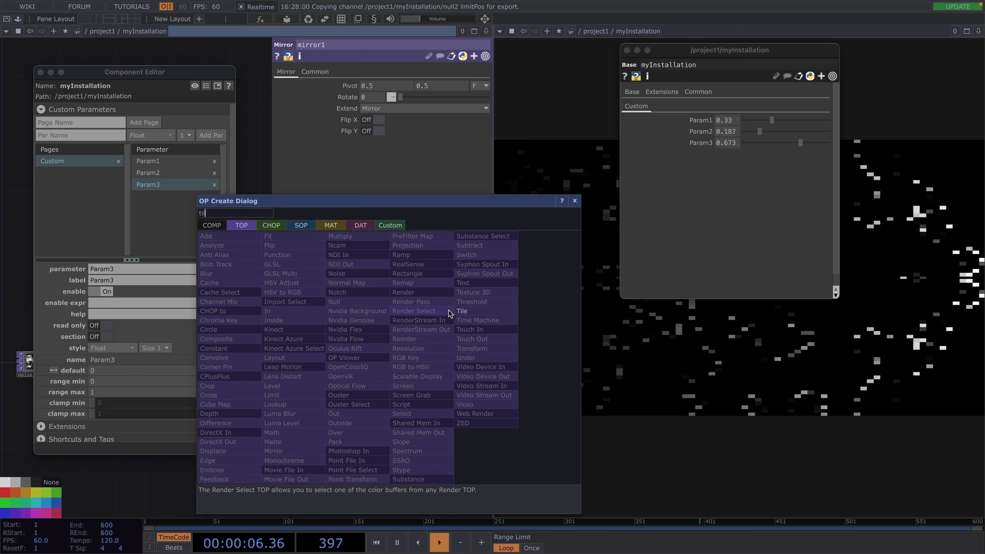
click(461, 310)
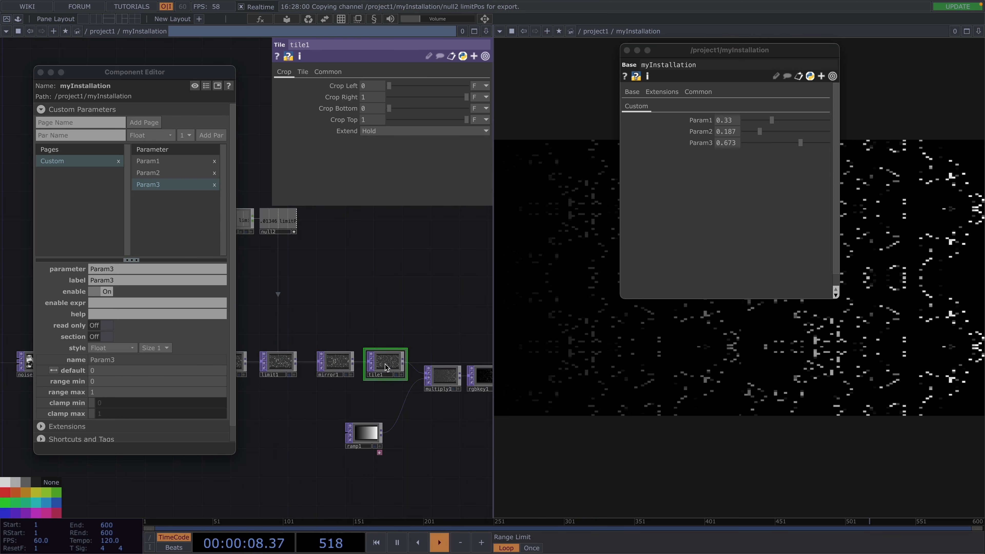
click(303, 71)
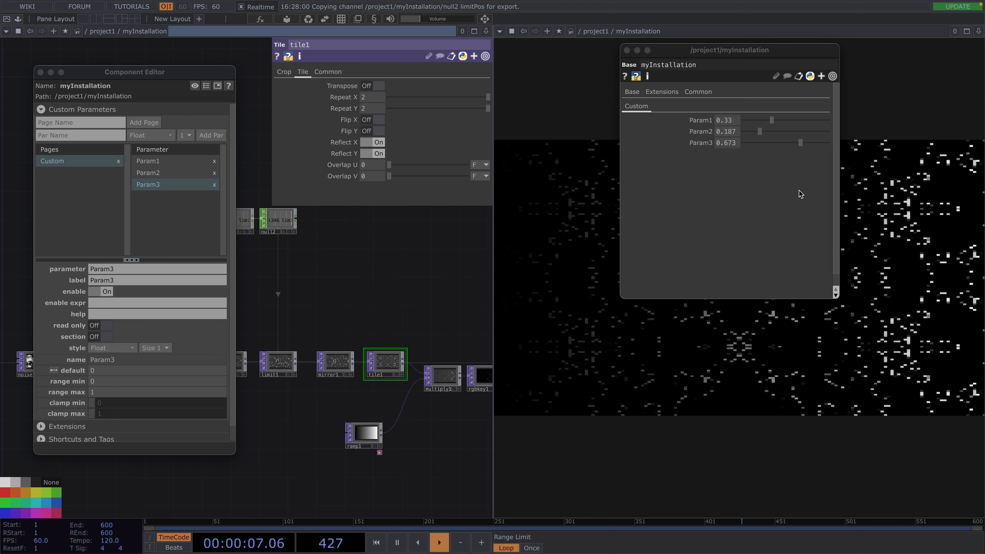
- Set Param3 to 0 for clean outlines and adjust mirror1's settings
drag(800, 142, 743, 142)
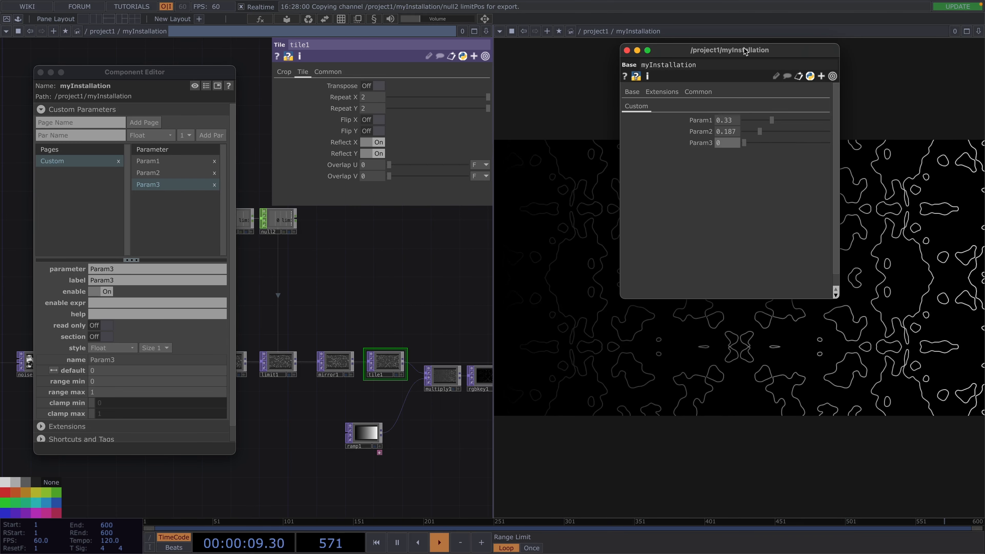
drag(728, 50, 245, 243)
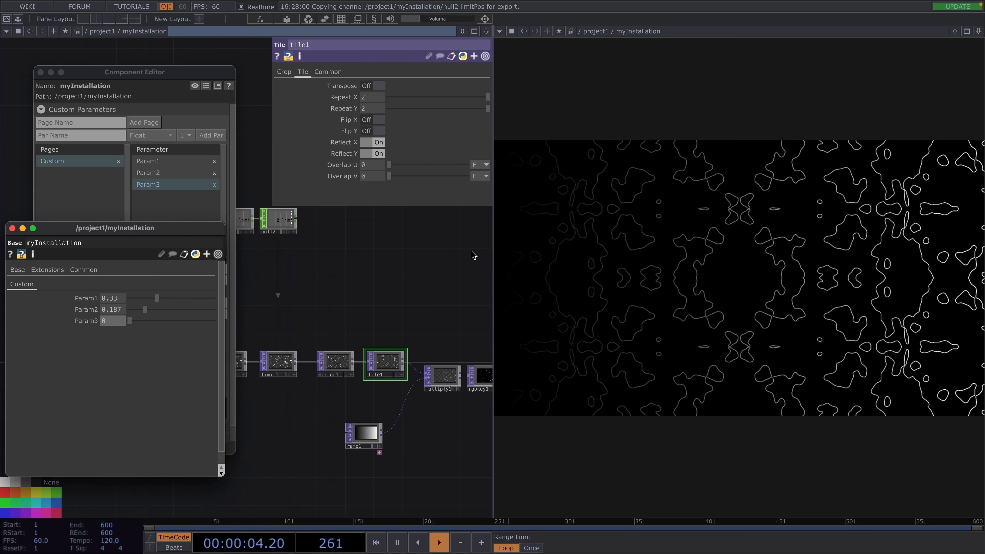
click(335, 364)
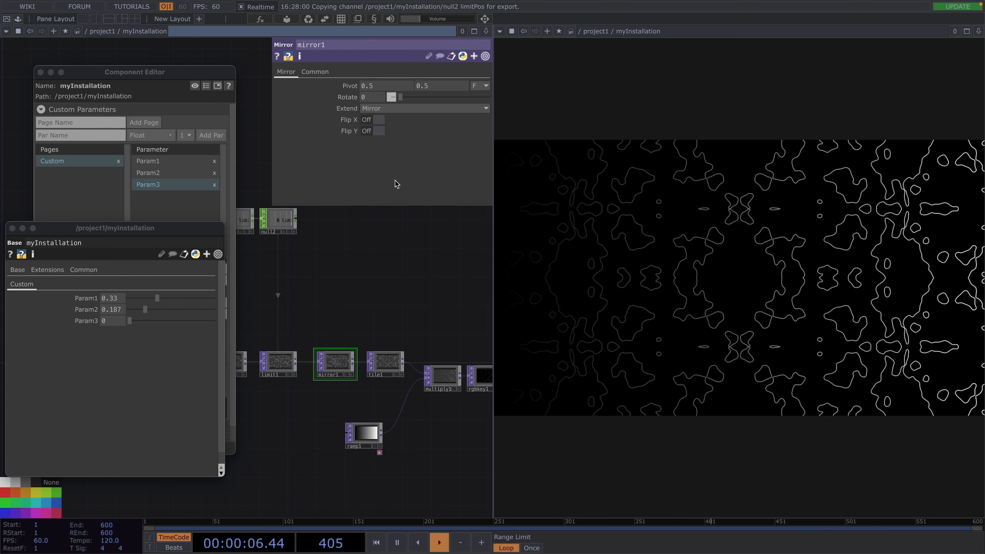
drag(399, 97, 447, 97)
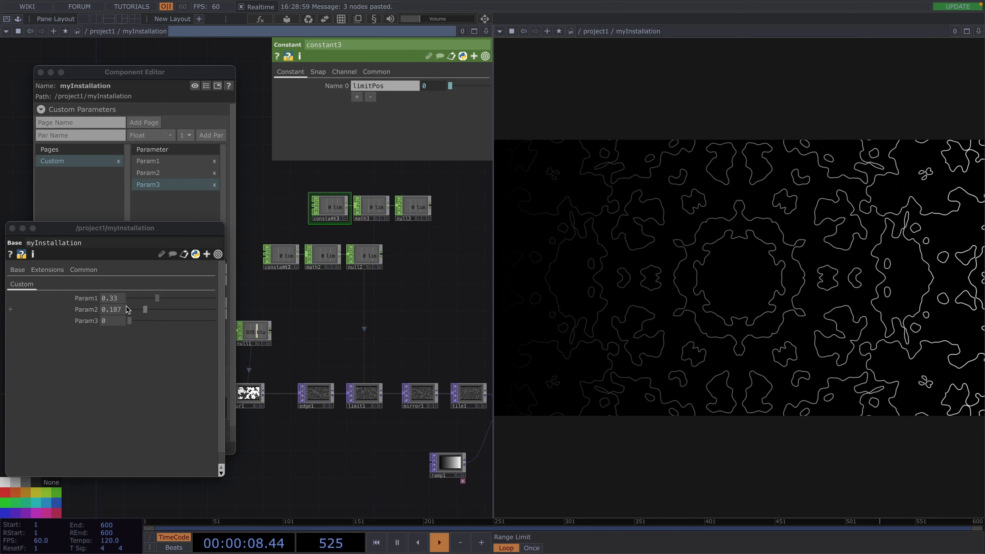
- Add a fourth custom parameter, Param4, to myInstallation
click(149, 184)
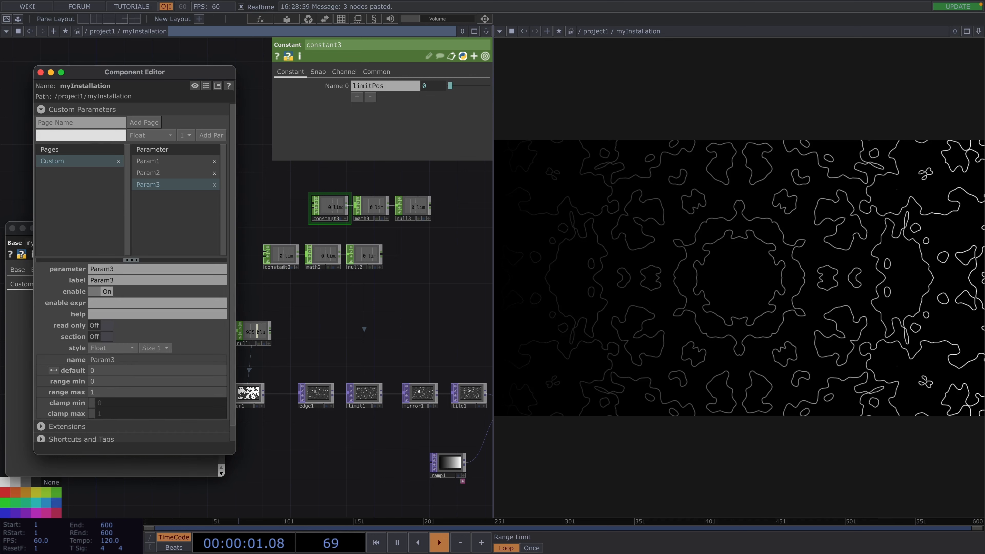
text(Param4)
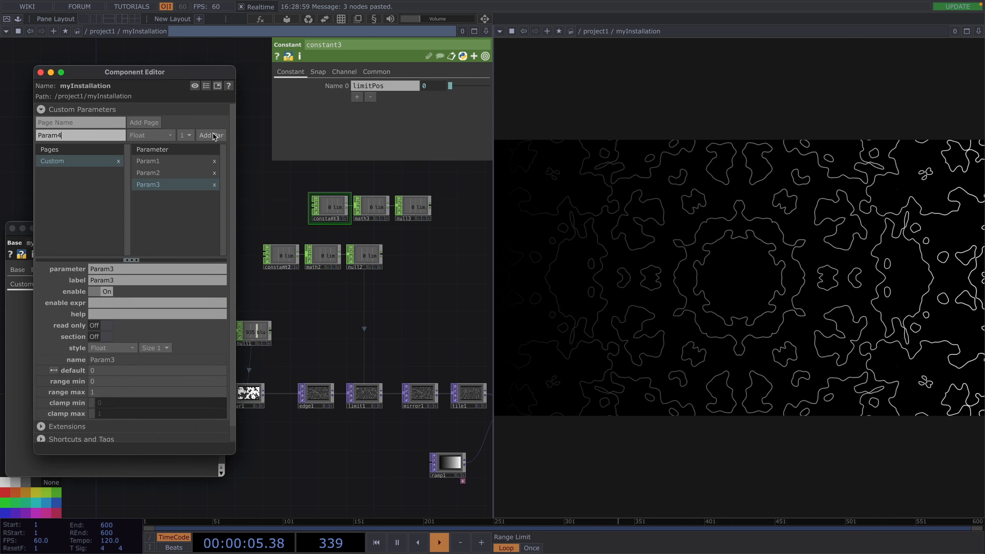
click(211, 135)
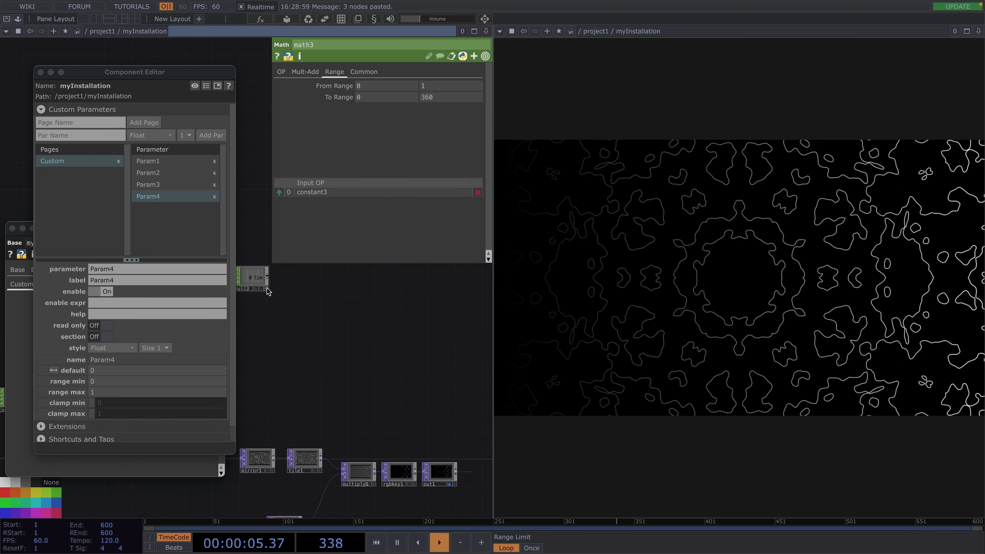
- Export the new null's 0–360 channel to mirror1 Rotate and raise Param4 to rotate the pattern
click(256, 462)
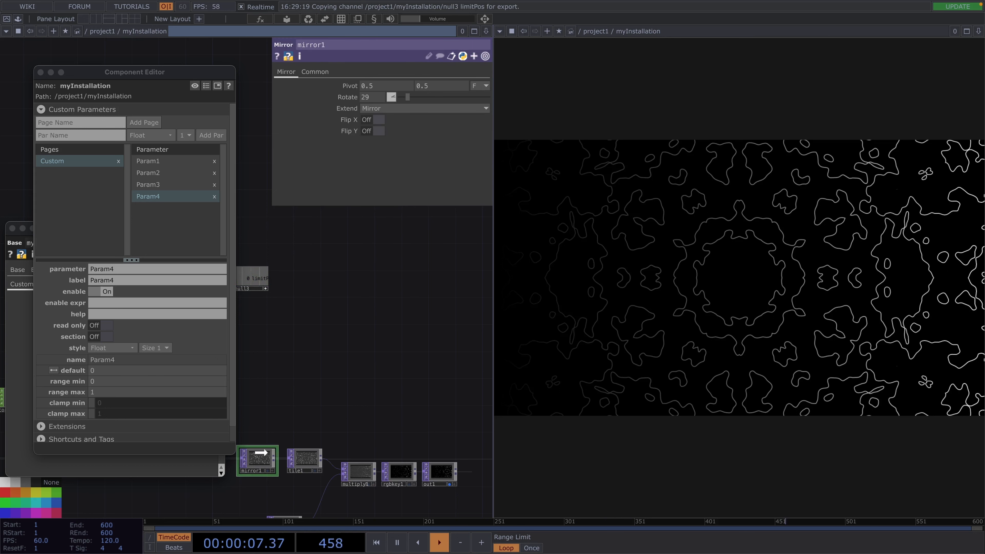
right_click(370, 97)
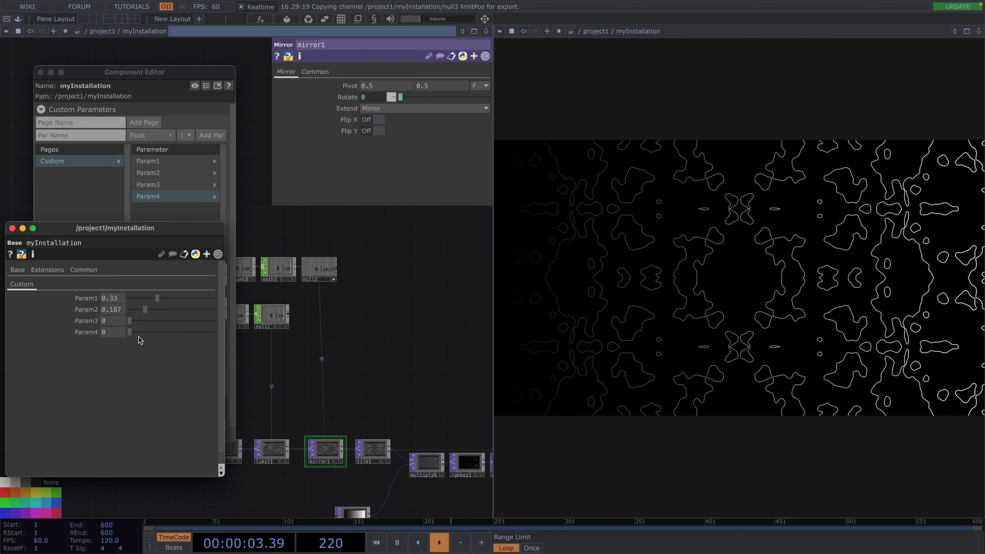
drag(129, 332, 183, 332)
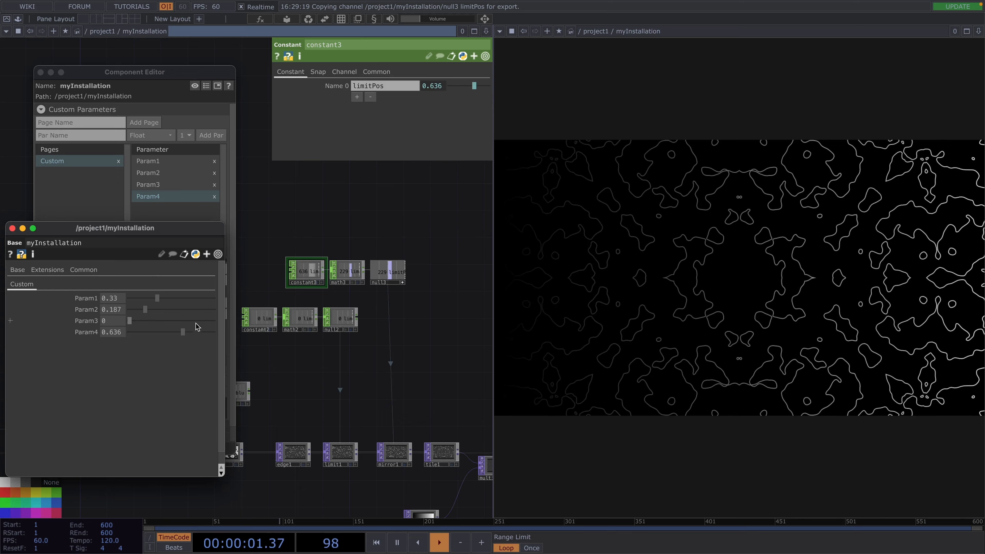
drag(183, 332, 176, 332)
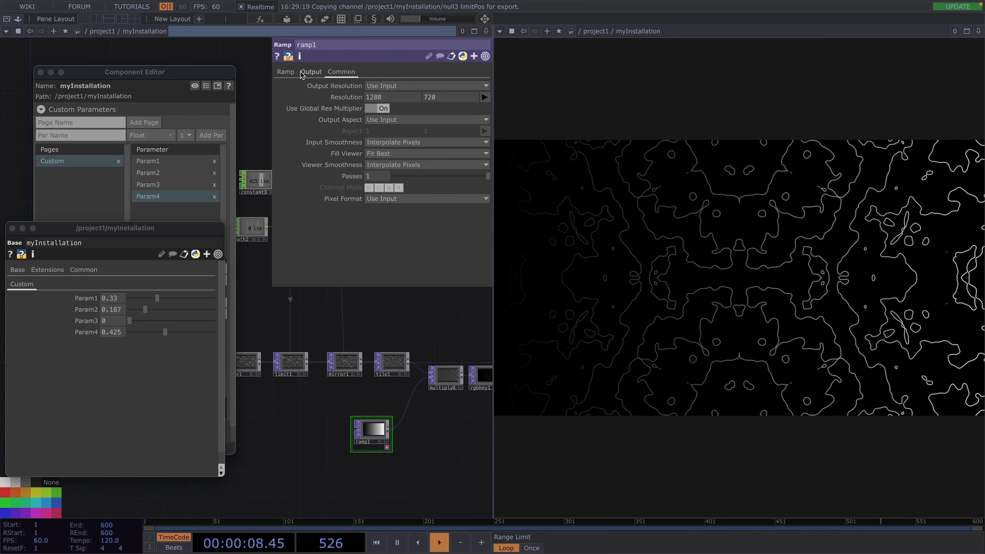
- Make ramp1 circular with mirror extension and shift its phase
click(285, 71)
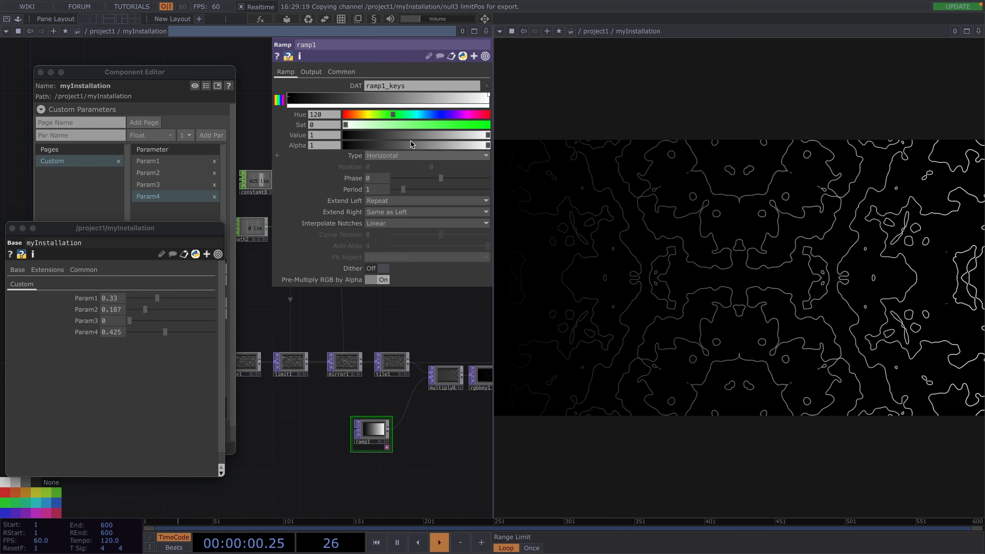
click(427, 155)
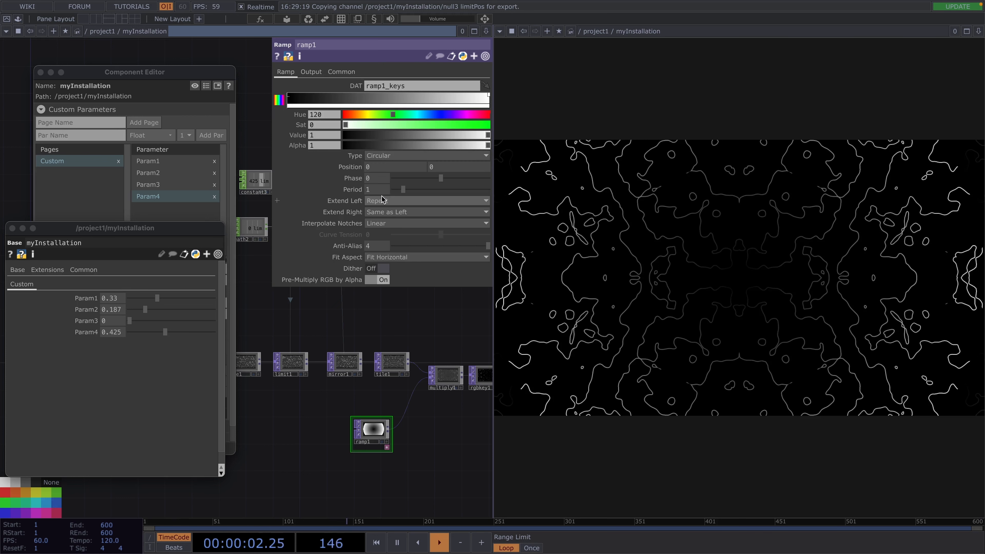
mouse_move(402, 202)
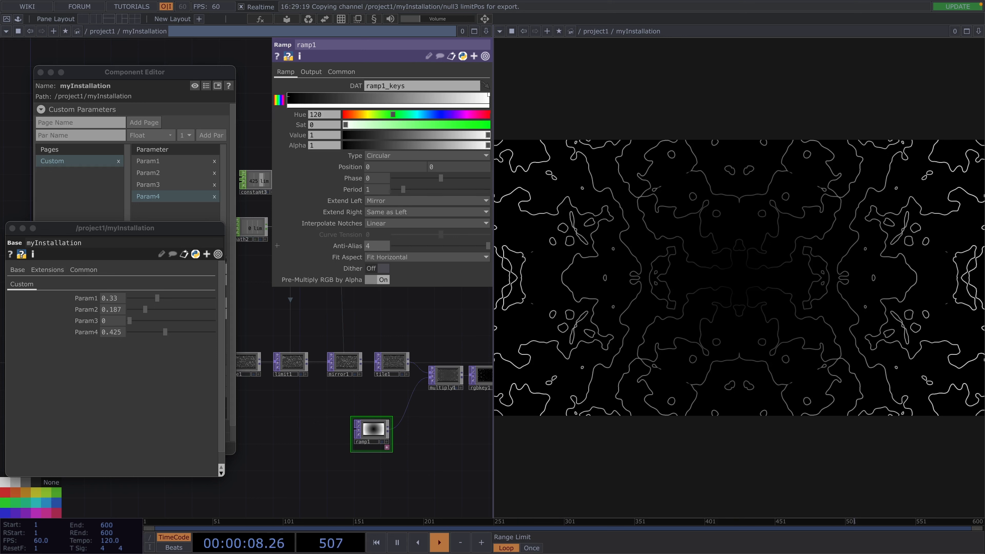
drag(439, 178, 424, 178)
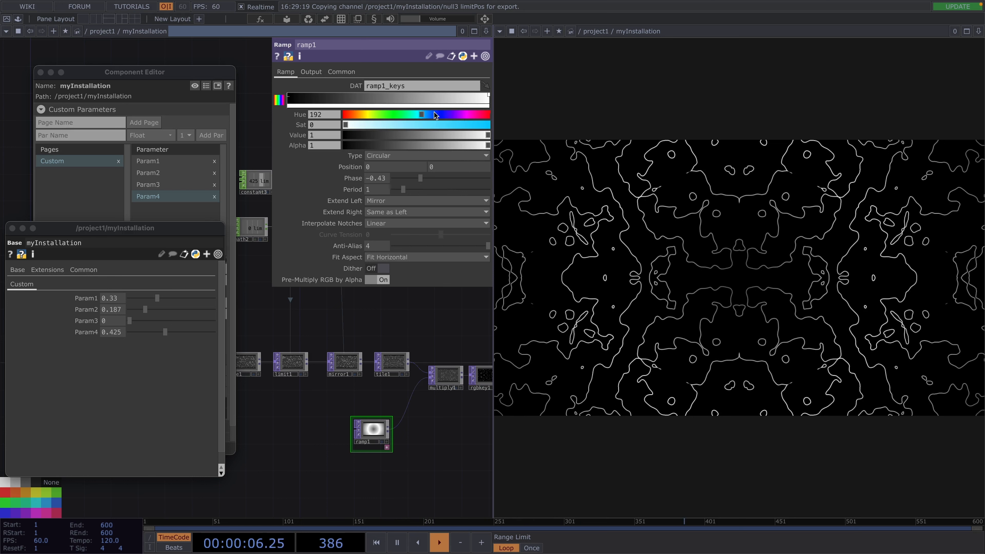
- Edit the colour keys toward green, blue and purple and set the phase to about -0.55
drag(343, 124, 466, 124)
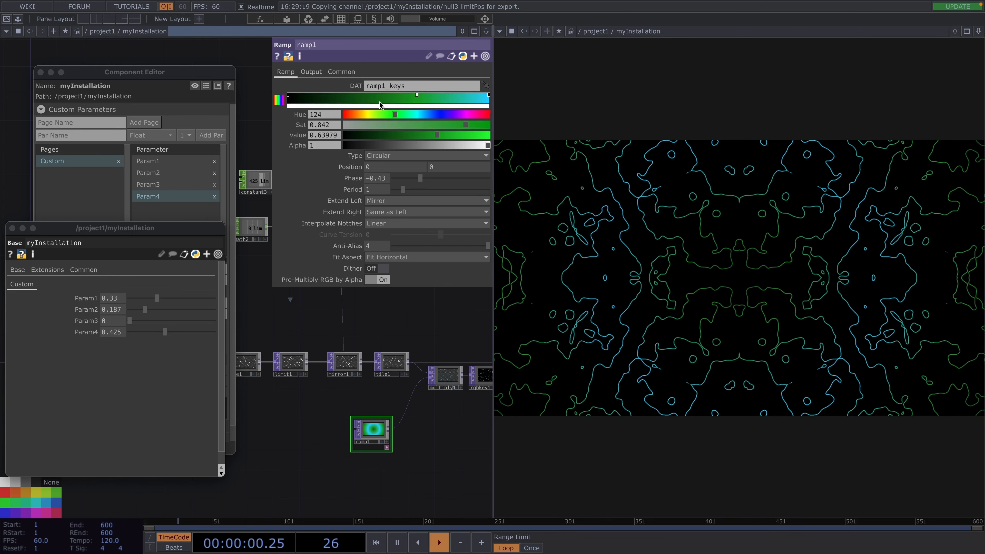
drag(438, 134, 388, 134)
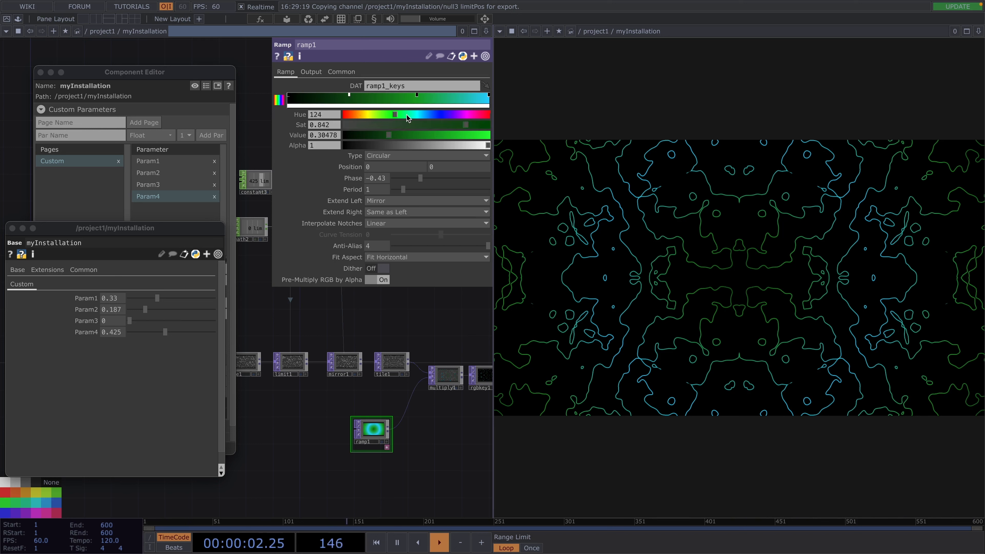
drag(394, 114, 452, 114)
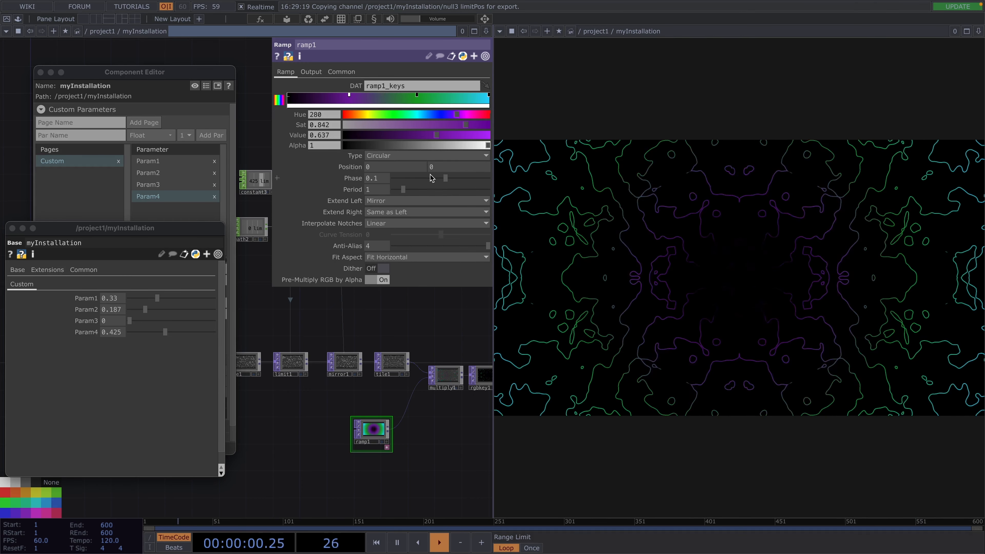
drag(445, 178, 407, 178)
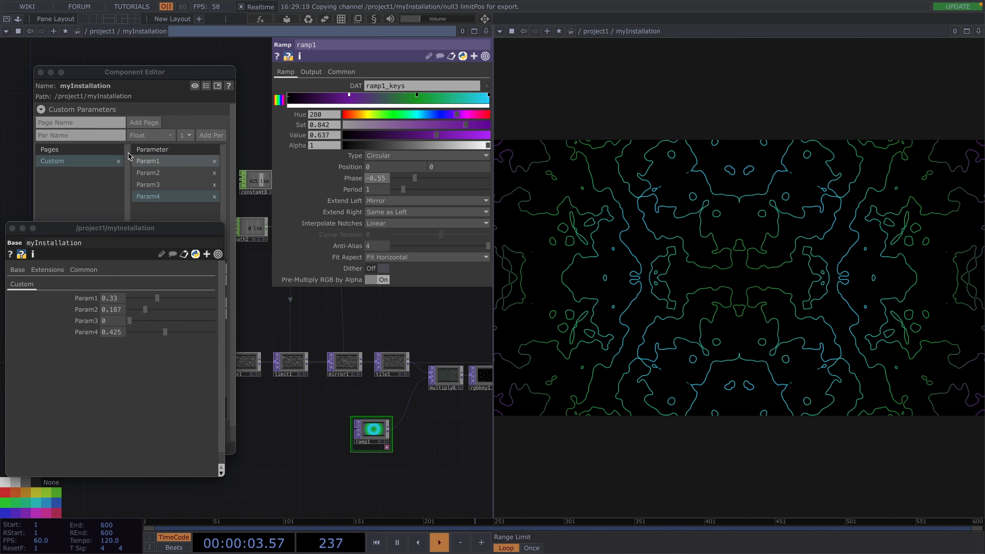
- Add custom parameter Param5 to myInstallation and dismiss the Reference/Bind popup
click(148, 196)
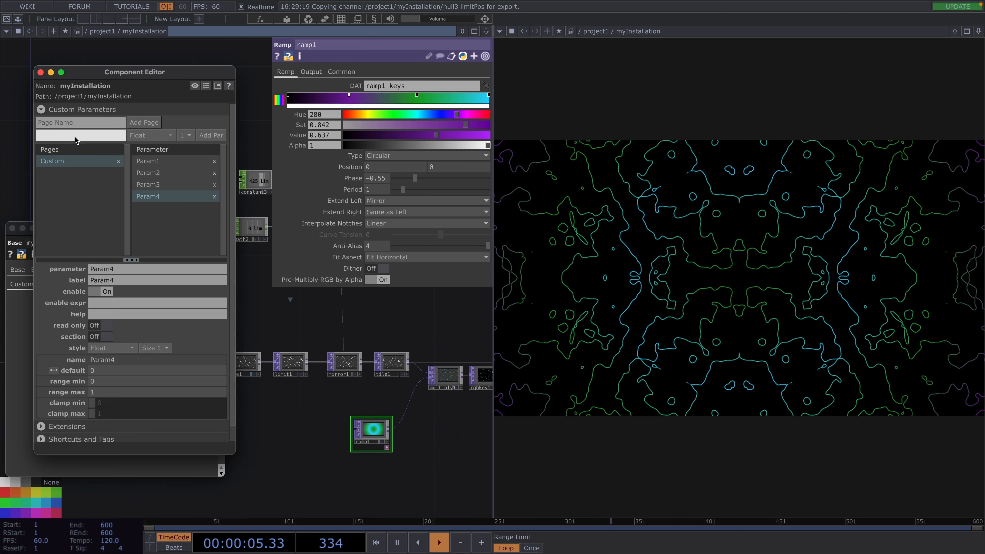
text(Param)
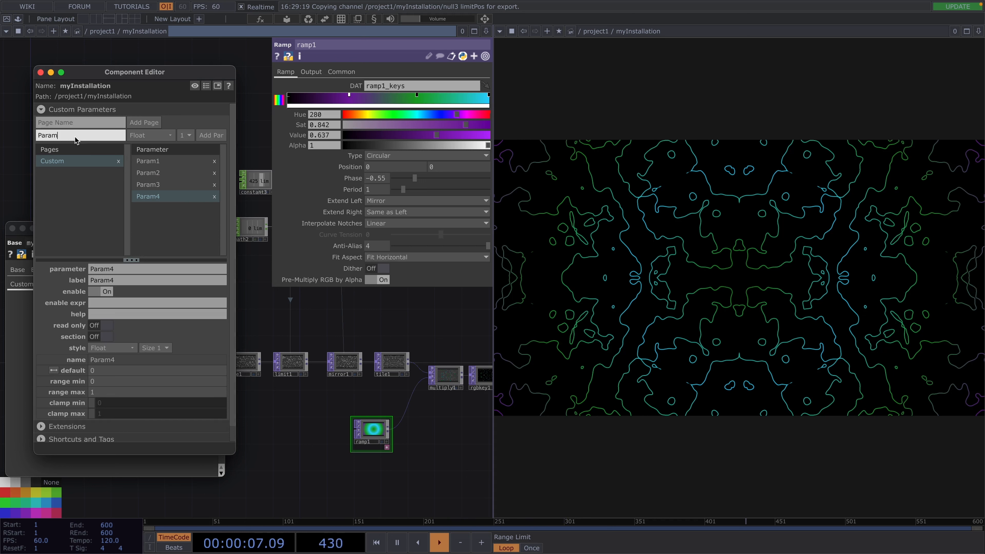
click(210, 135)
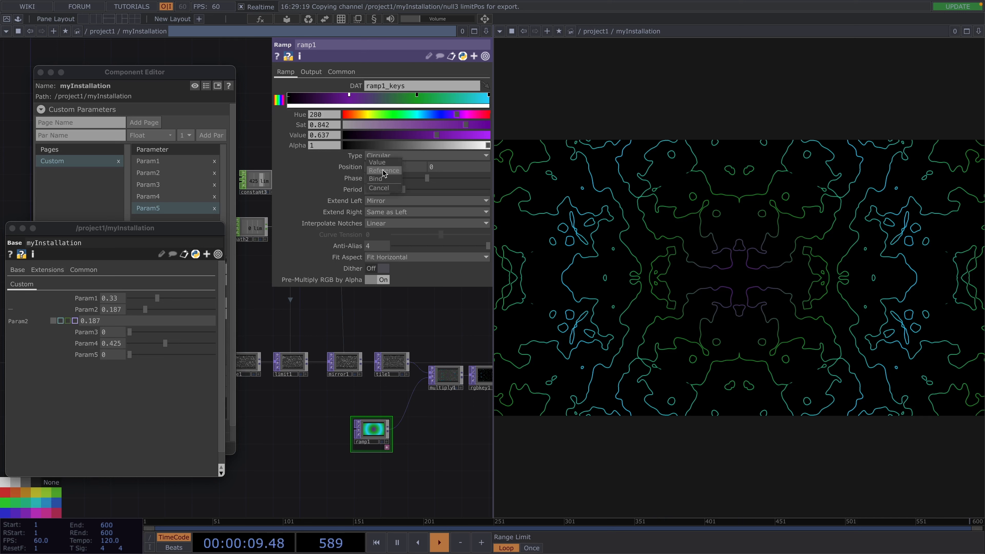
click(374, 178)
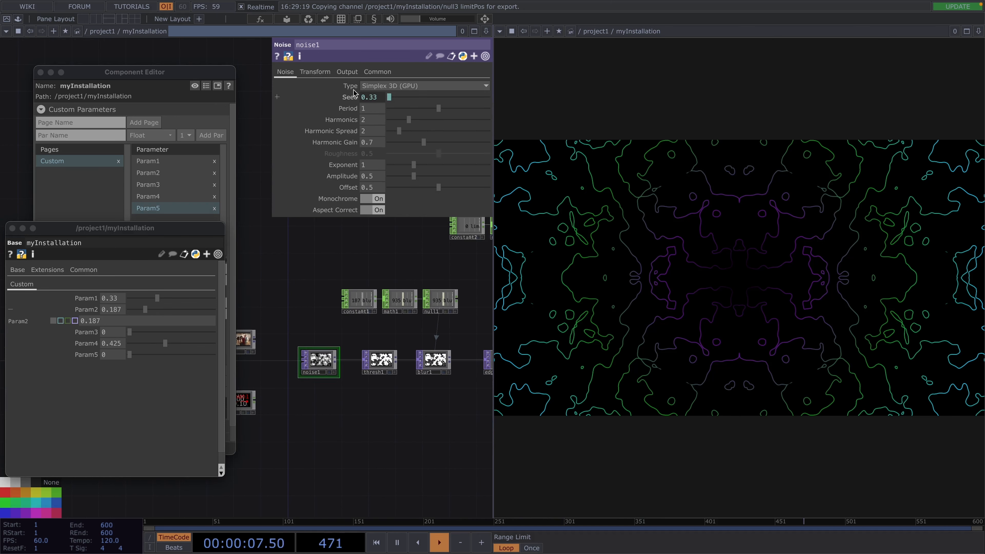
- Show noise1's Transform page and nudge a myInstallation parameter value
click(314, 70)
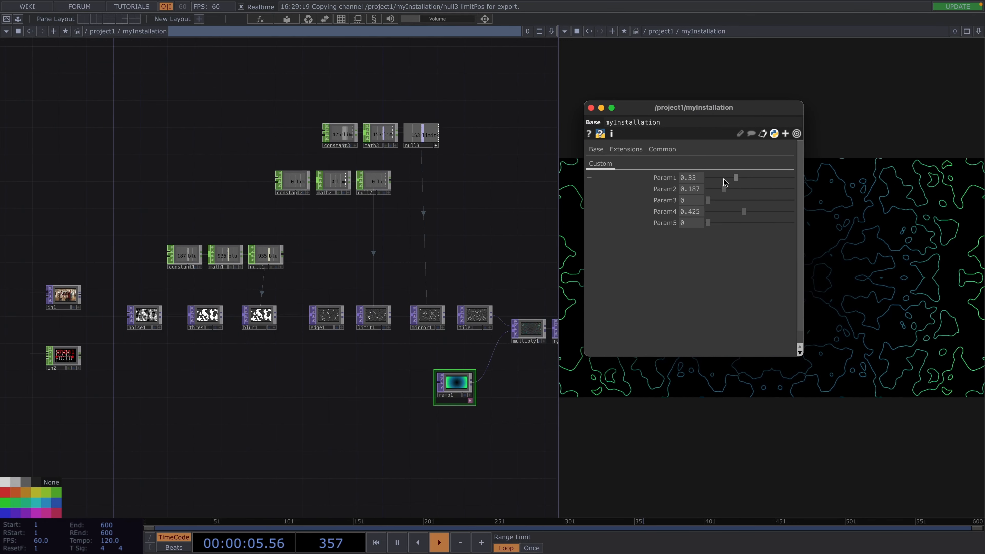
drag(725, 190, 721, 189)
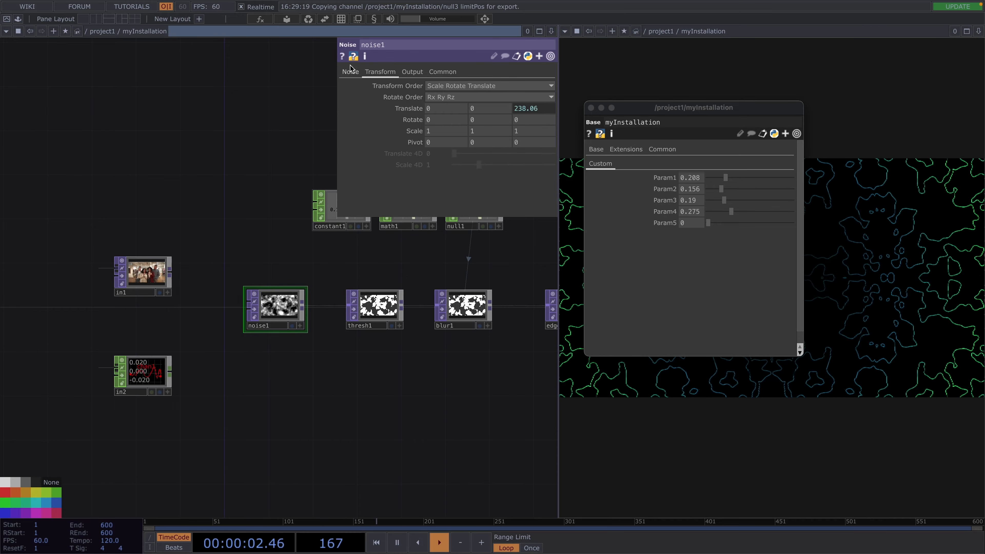
- Add a Threshold TOP on the camera input and start the Analyze/TOP-to-CHOP chain driving noise1 Period
click(350, 71)
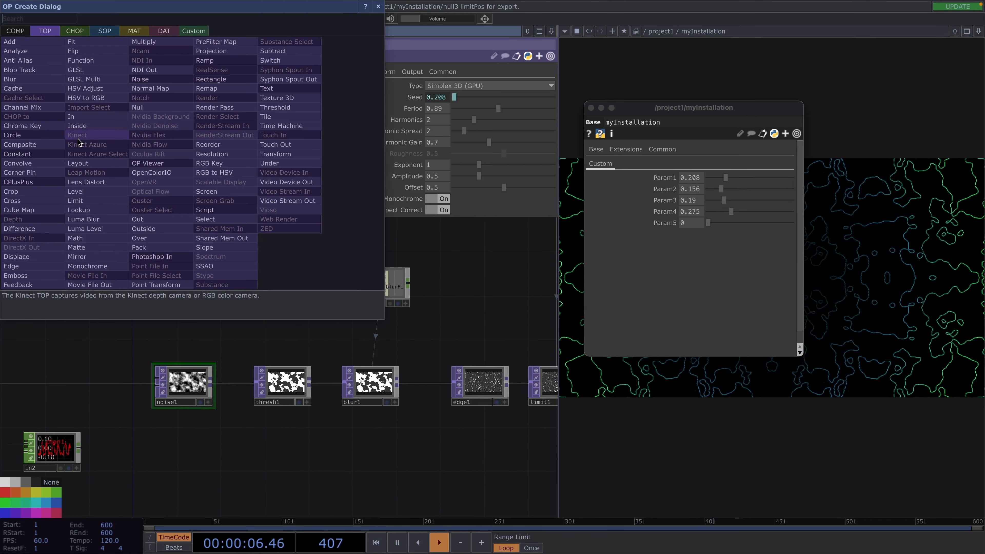
text(th)
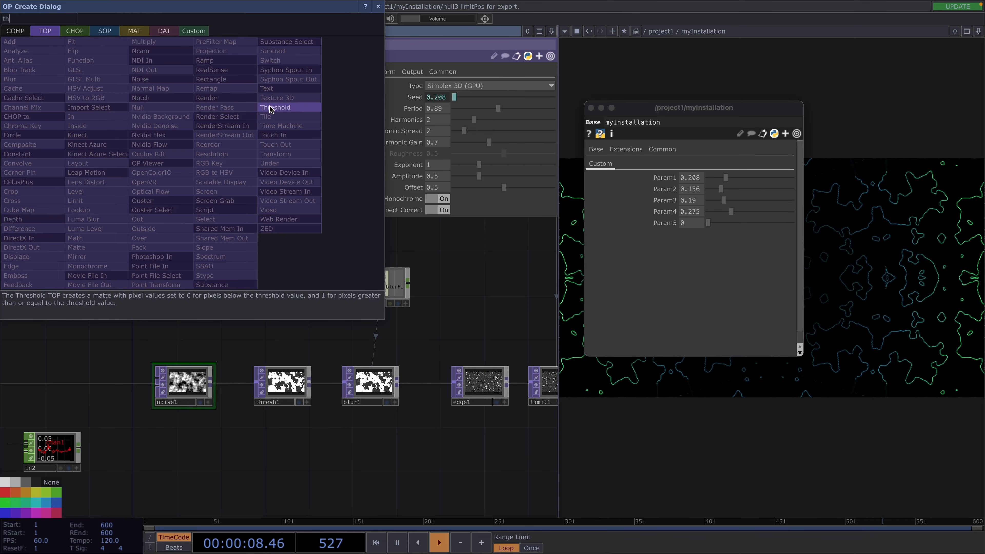
click(274, 106)
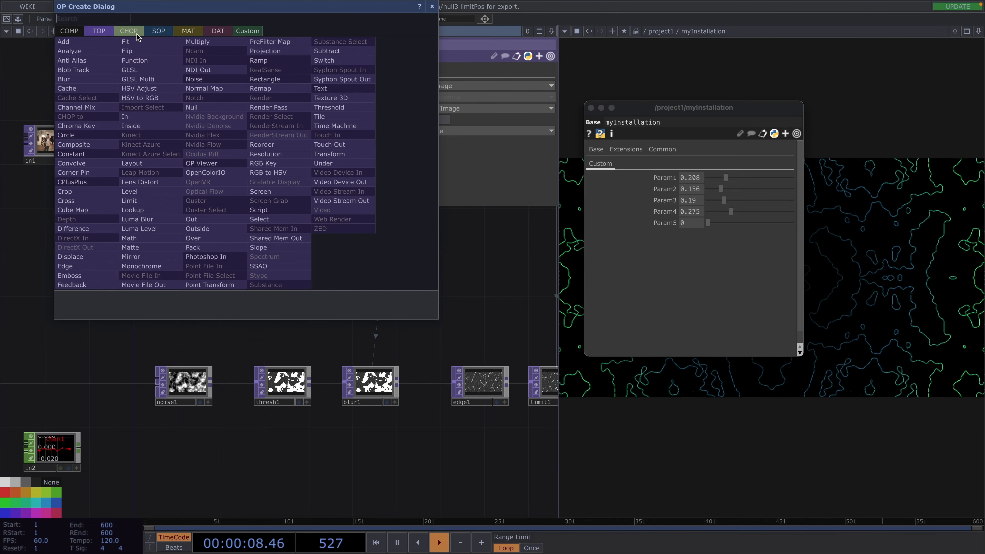
click(68, 50)
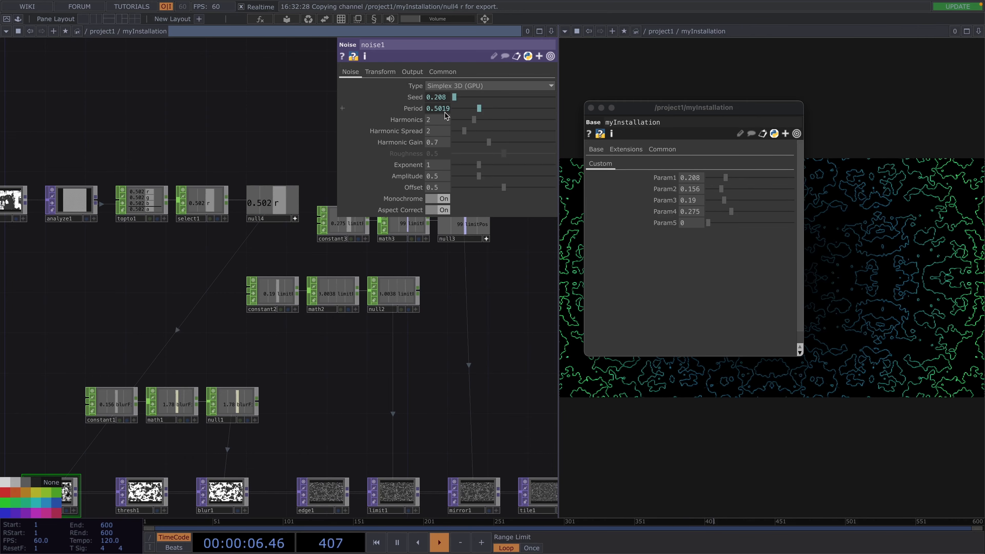
- Add a Select TOP referencing the camera input in1
click(436, 108)
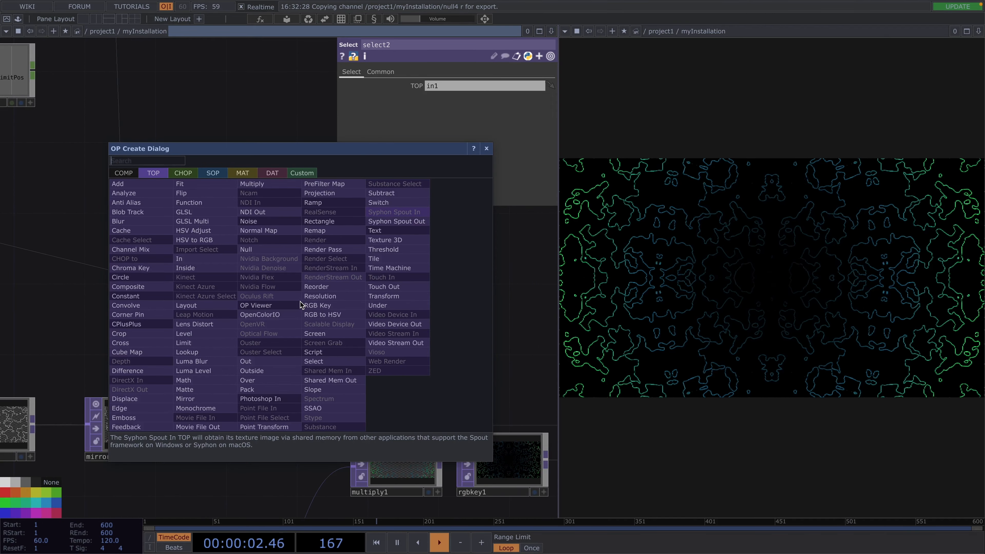
- Add a Displace TOP warping the camera image with the noise, with a Limit TOP after select2
text(di)
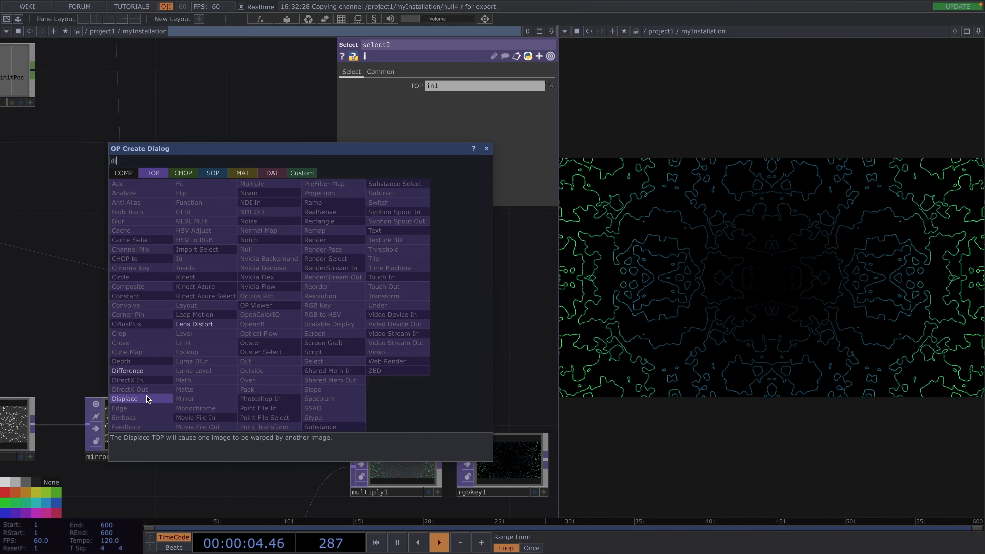
click(124, 398)
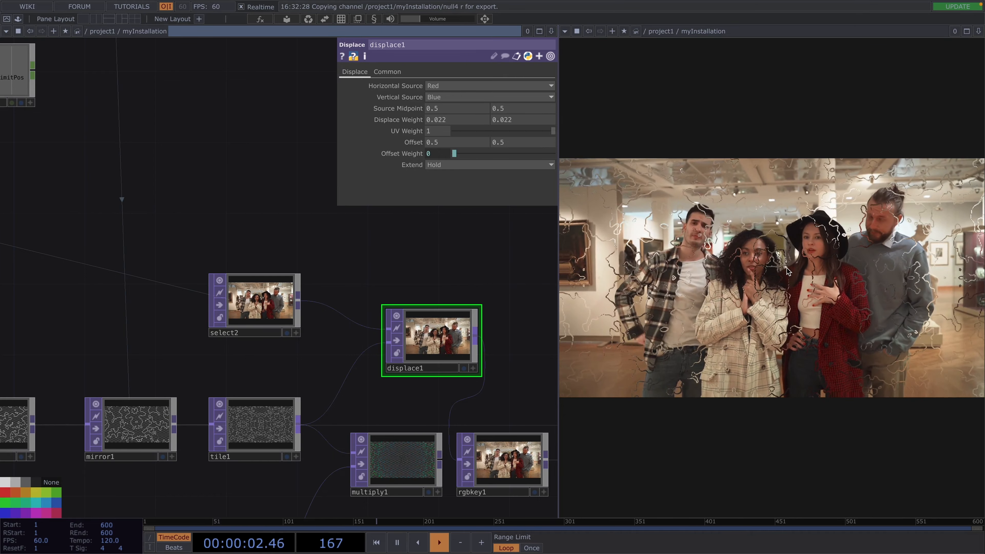
drag(253, 305, 95, 287)
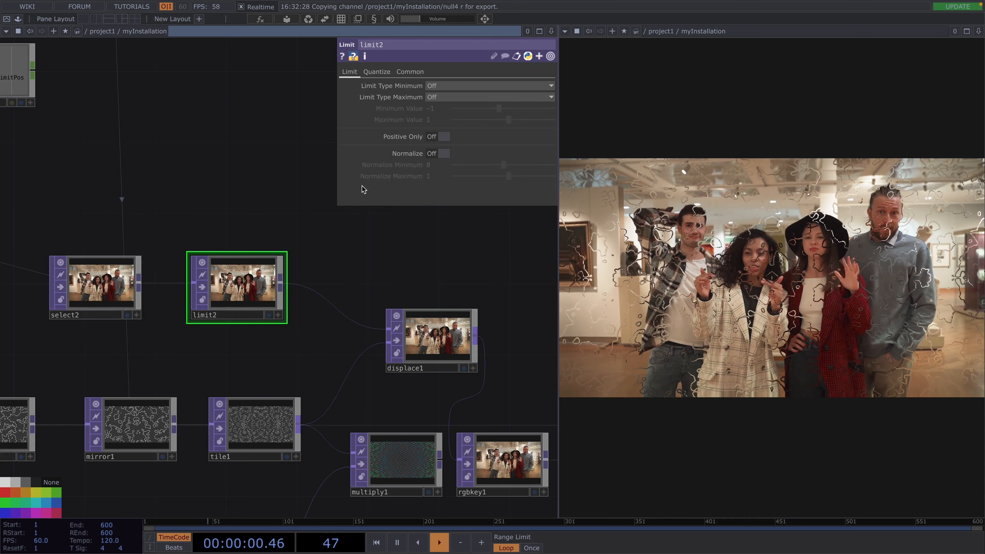
- Set limit2 to Floor value quantizing with Value Step about 0.332 for flat colour bands
click(376, 71)
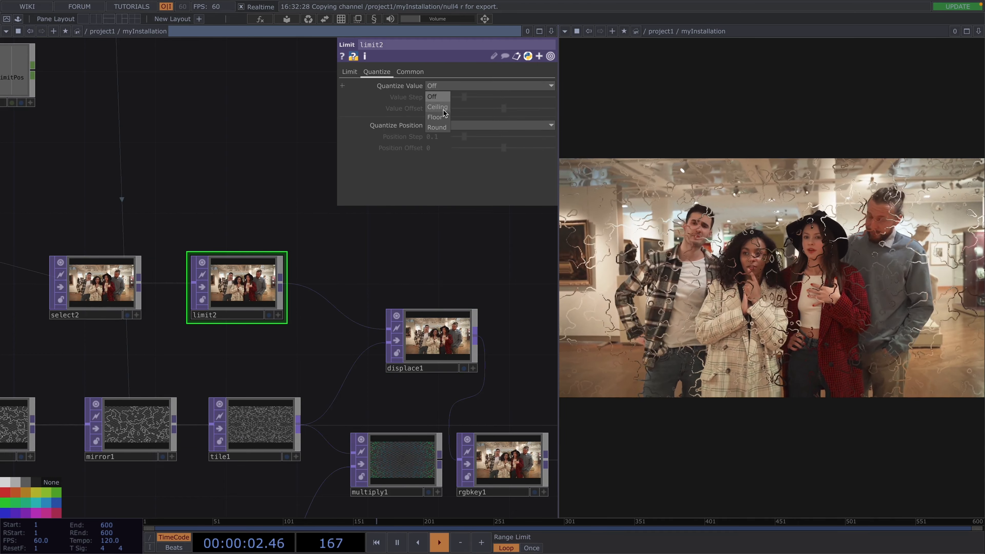
click(434, 117)
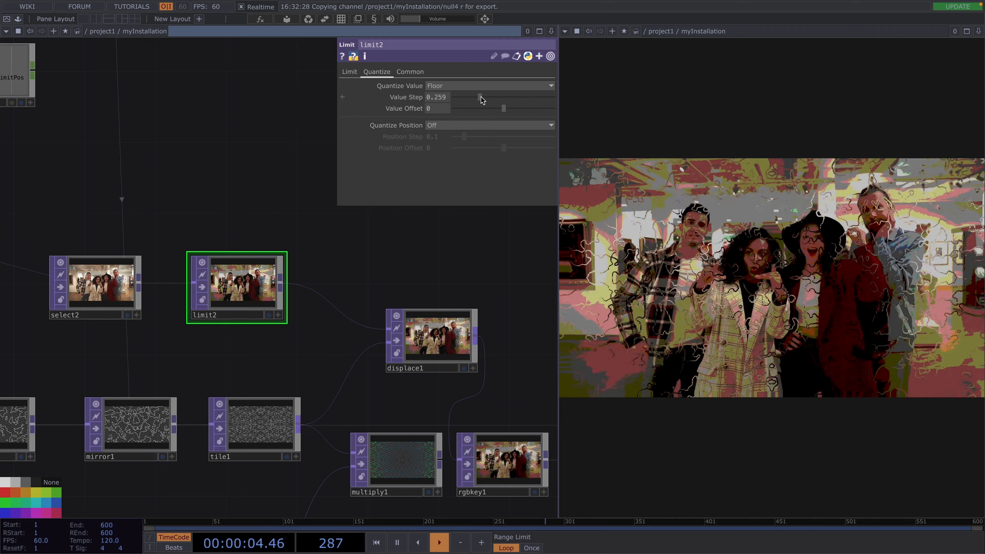
drag(479, 97, 489, 97)
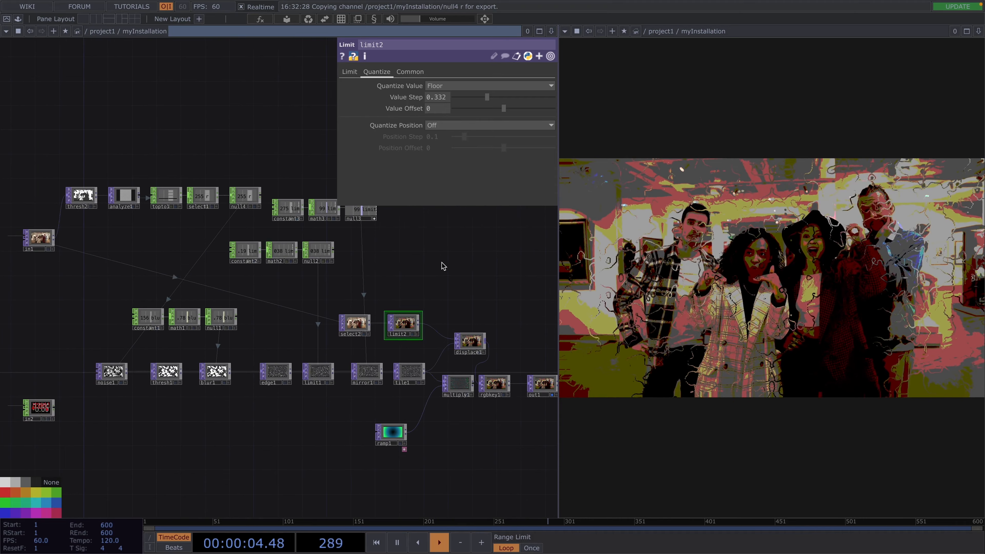
click(38, 240)
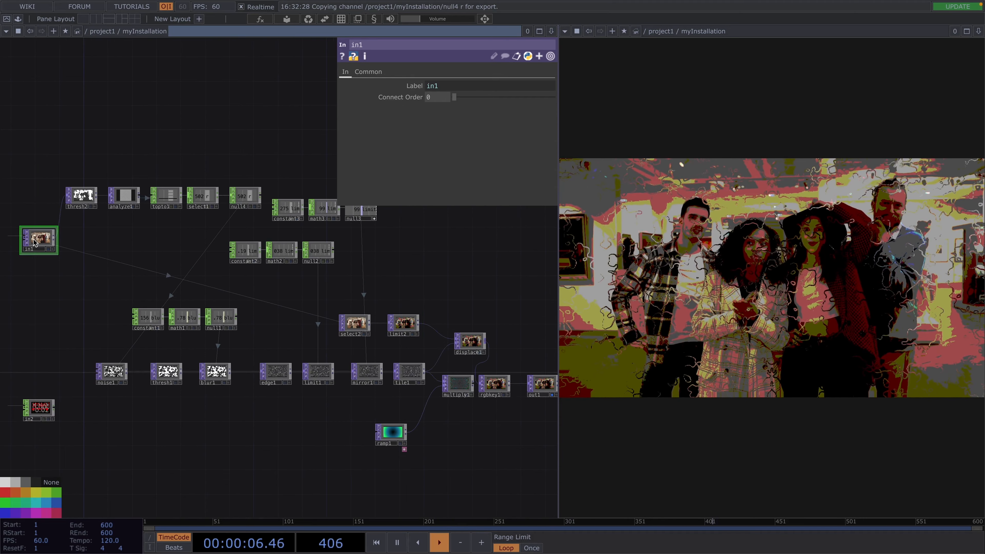
- Add a Math CHOP after analyze2 and set its Multiply to 100 to amplify the spectrum
click(38, 410)
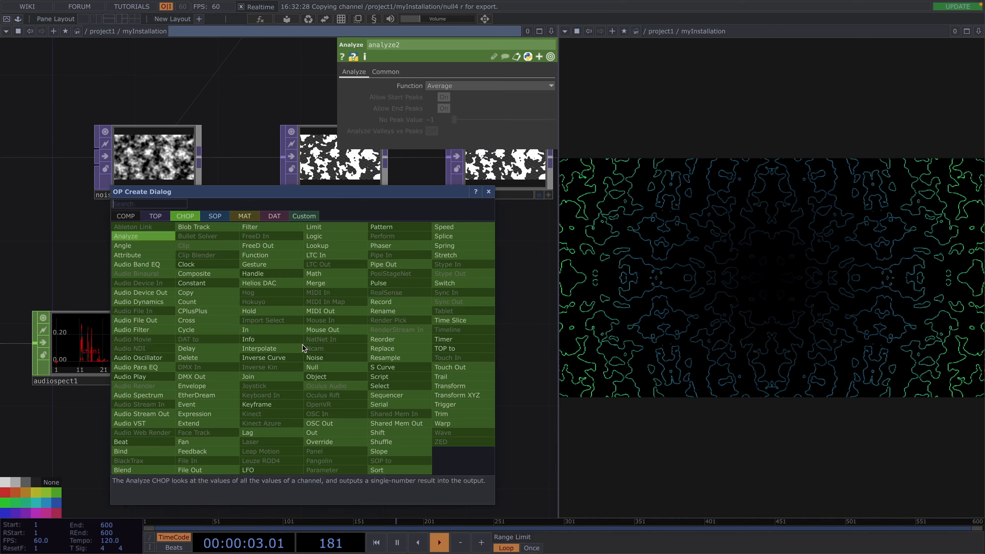
text(mat)
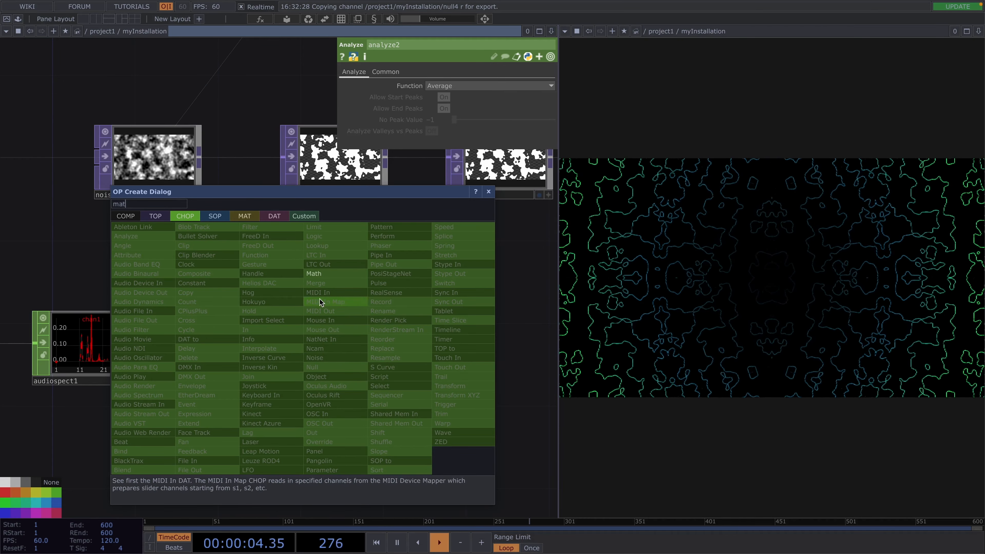
click(313, 274)
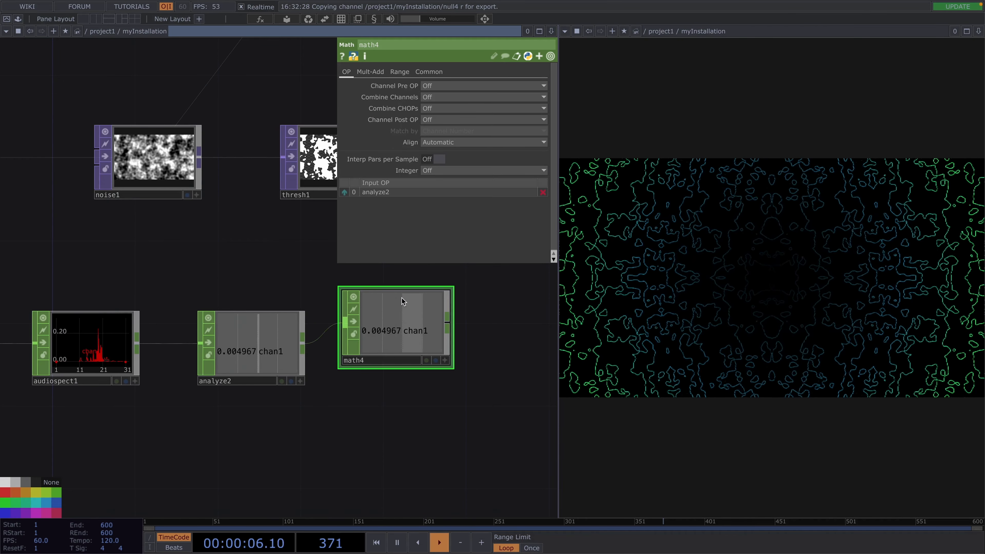
click(370, 71)
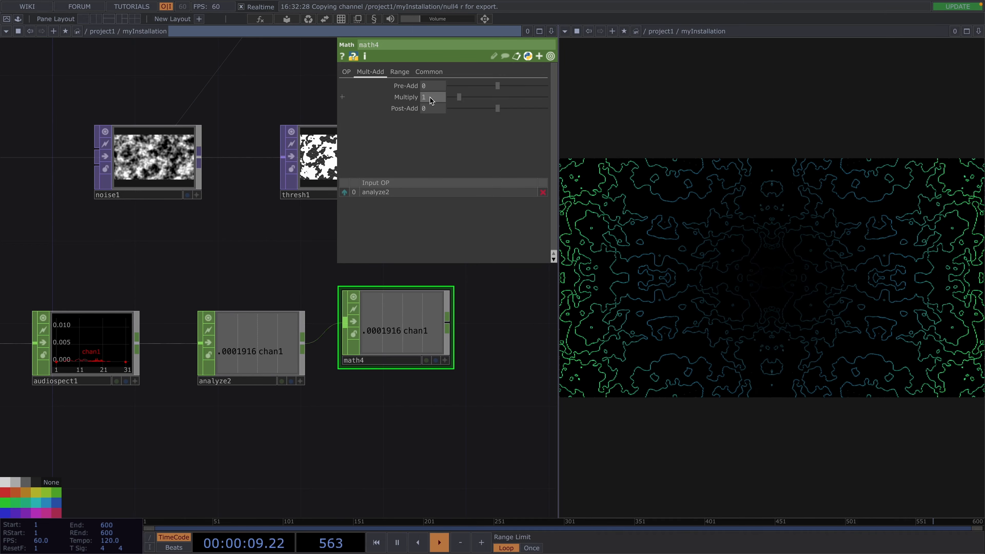
text(100)
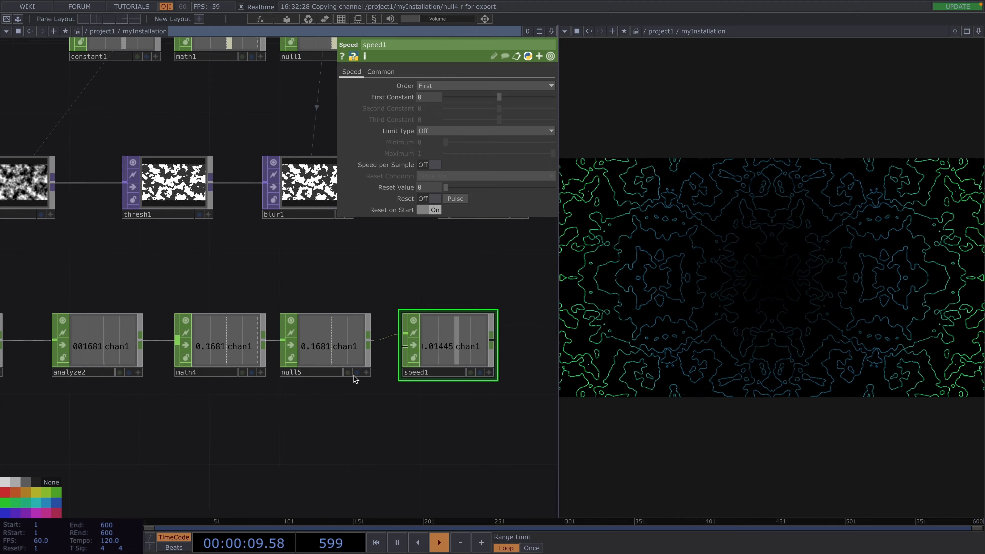
- Drive noise1's Translate z with speed1's accumulated audio channel via export
click(27, 182)
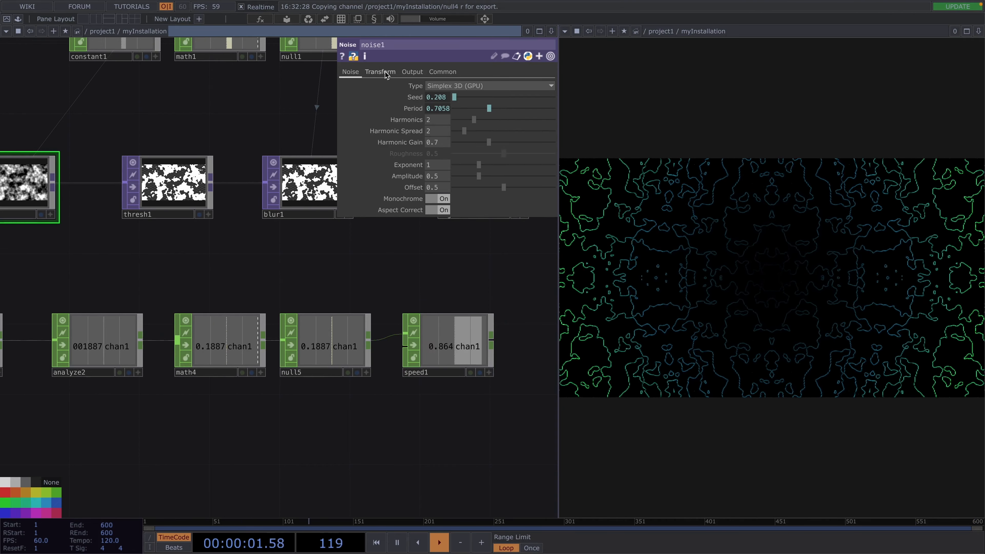
click(379, 71)
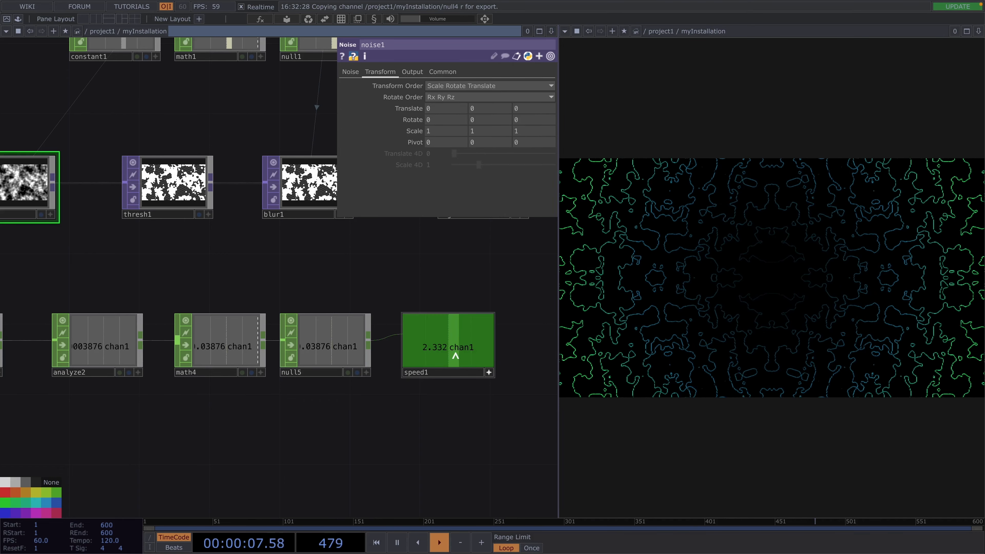
click(490, 108)
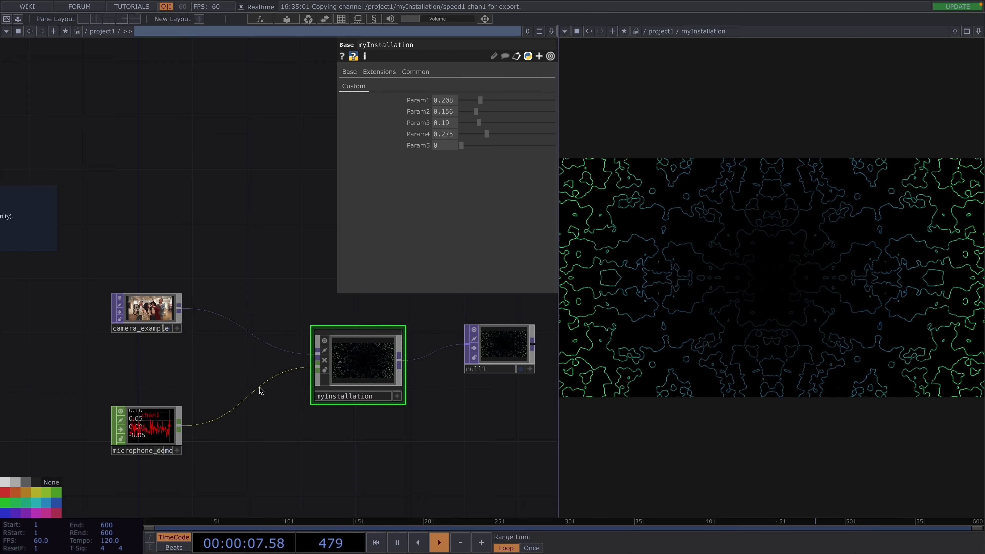
- Save myInstallation as a reusable .tox component from its context menu
right_click(358, 365)
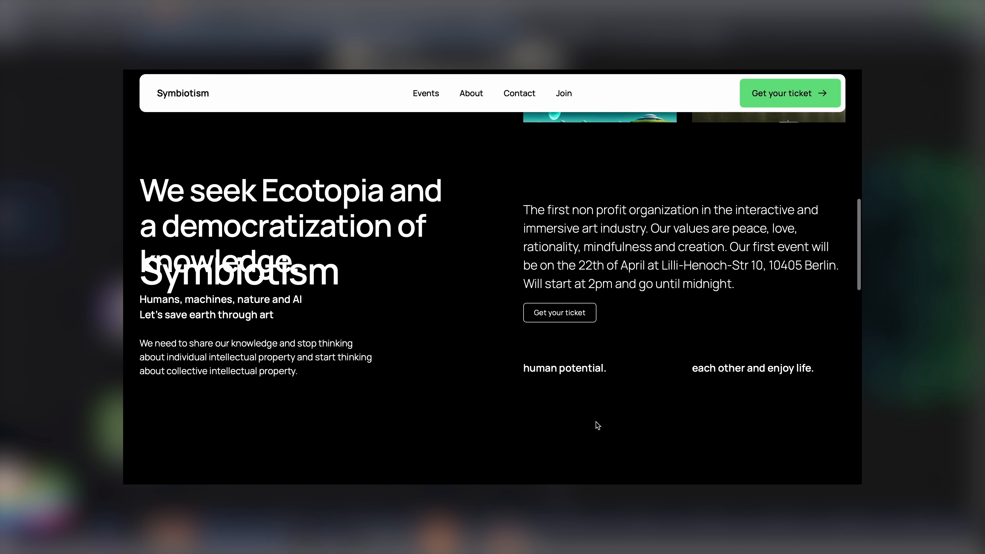
- Open the Symbiotism I event ticket listing via Get your ticket
scroll(down, 3)
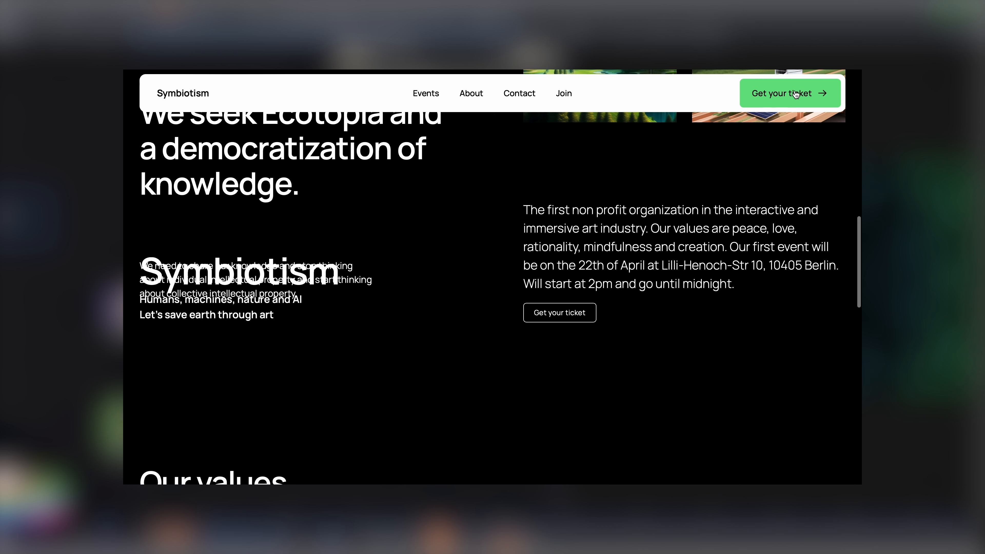
click(789, 93)
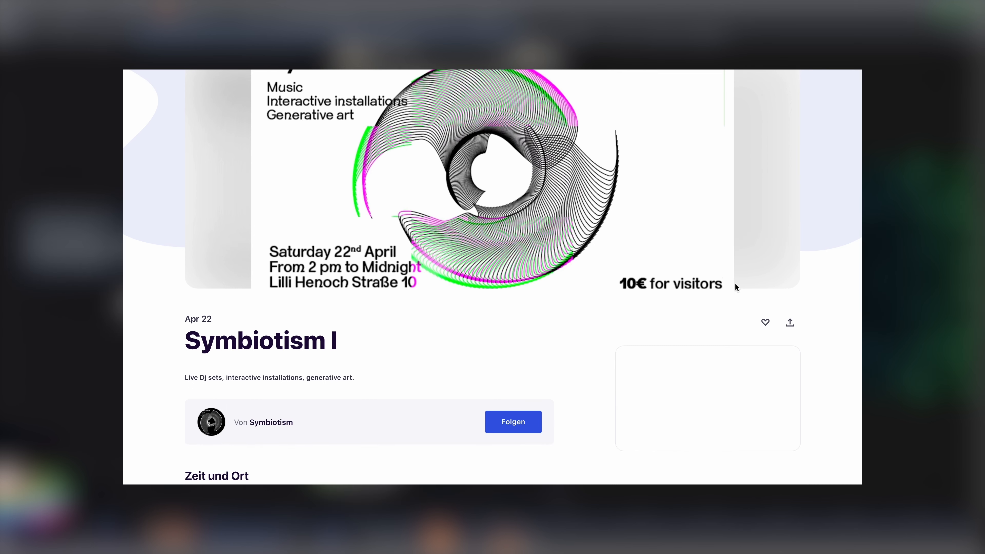
scroll(down, 3)
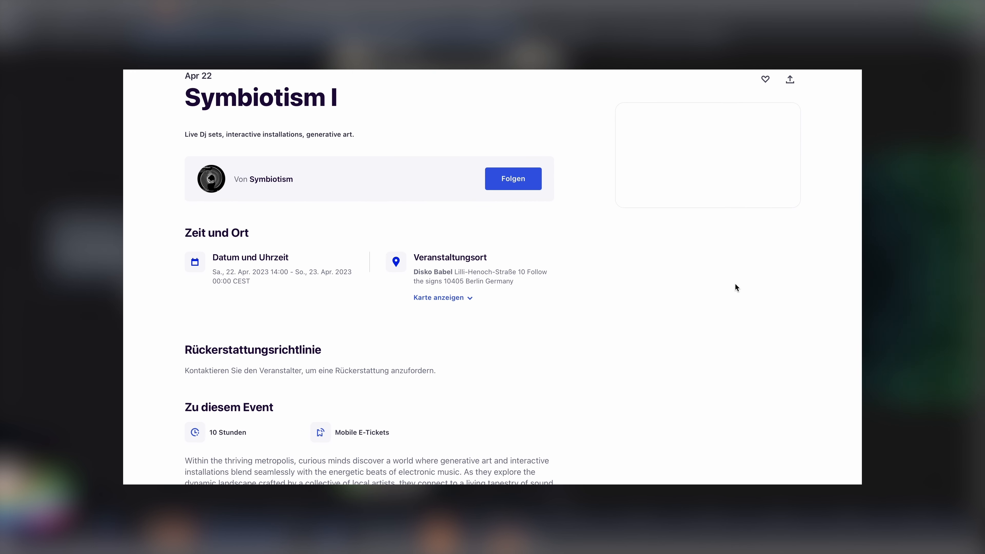
scroll(down, 3)
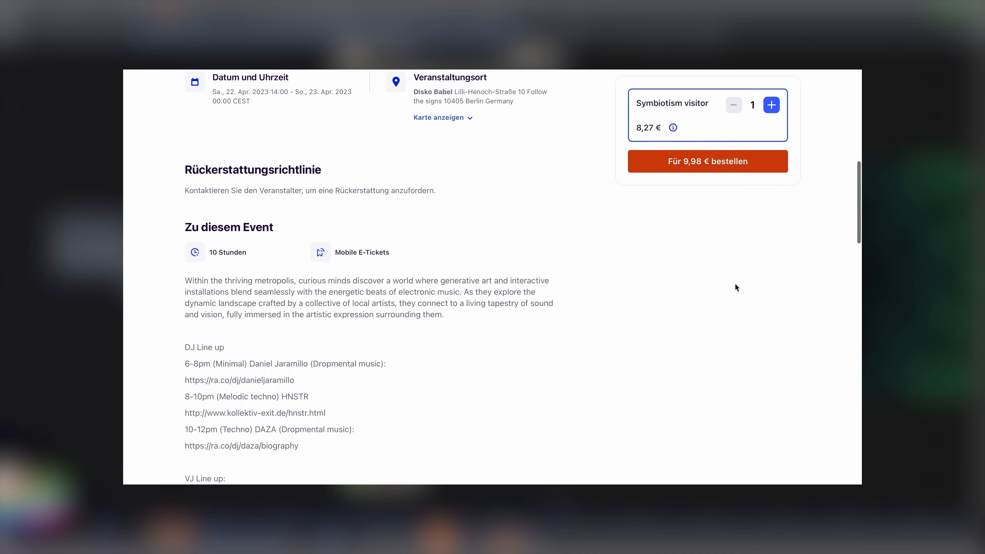
scroll(down, 3)
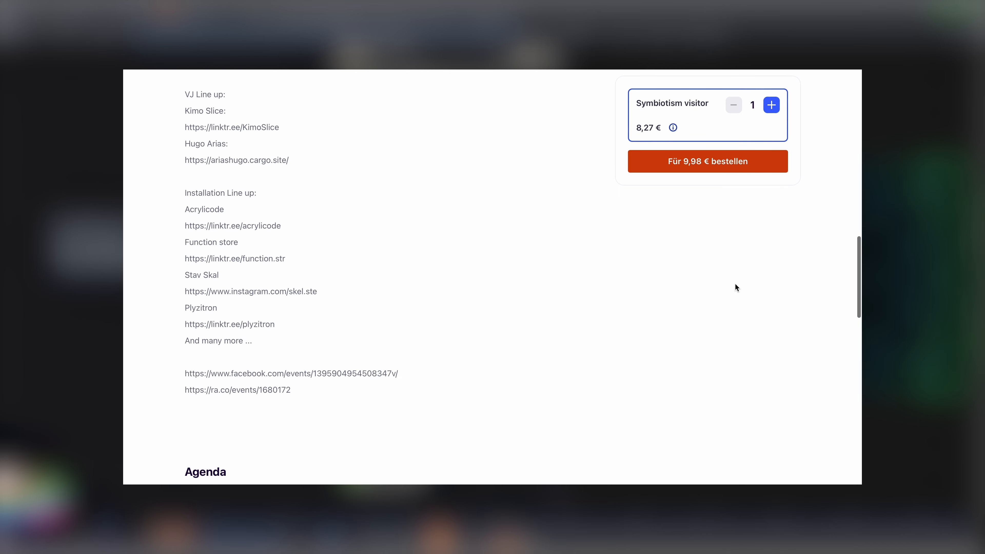
scroll(up, 3)
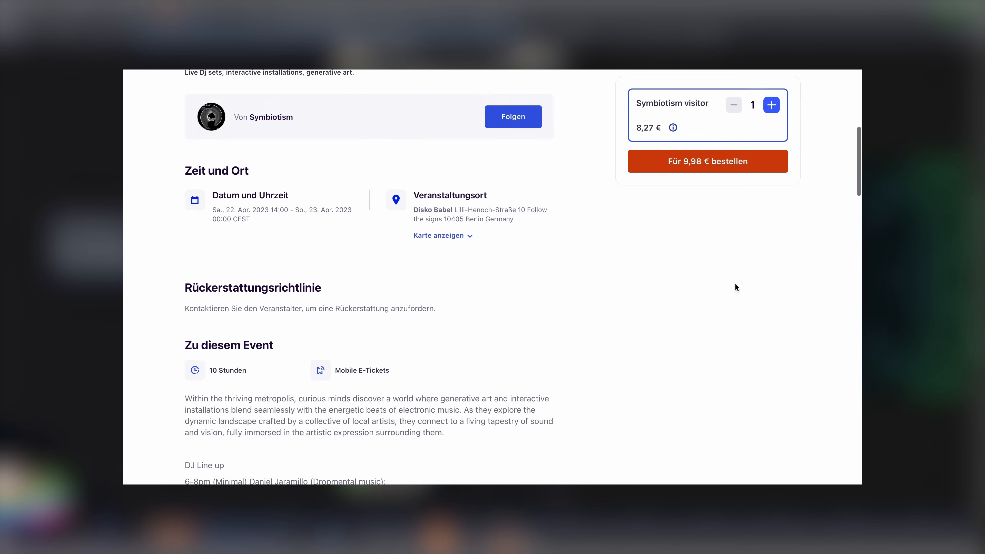
scroll(down, 3)
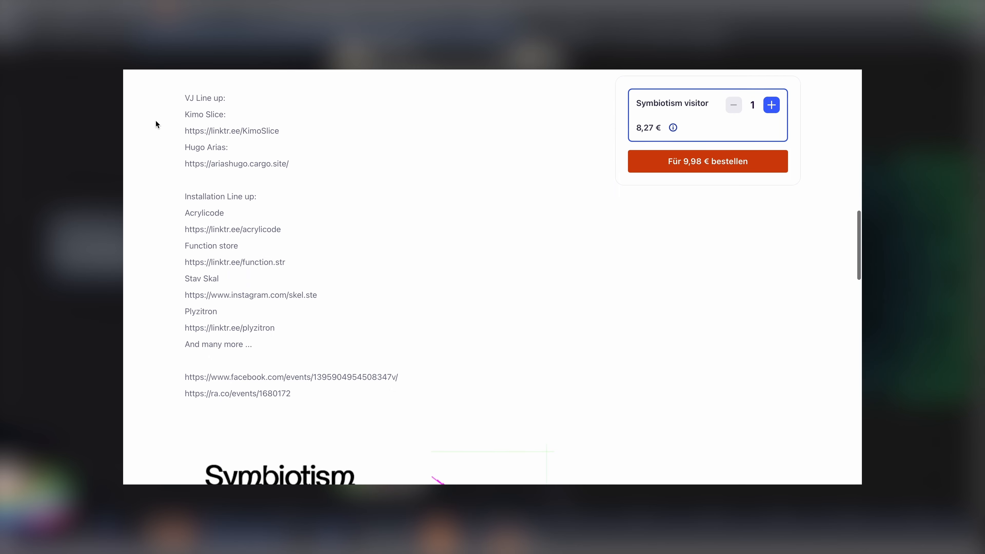
scroll(up, 3)
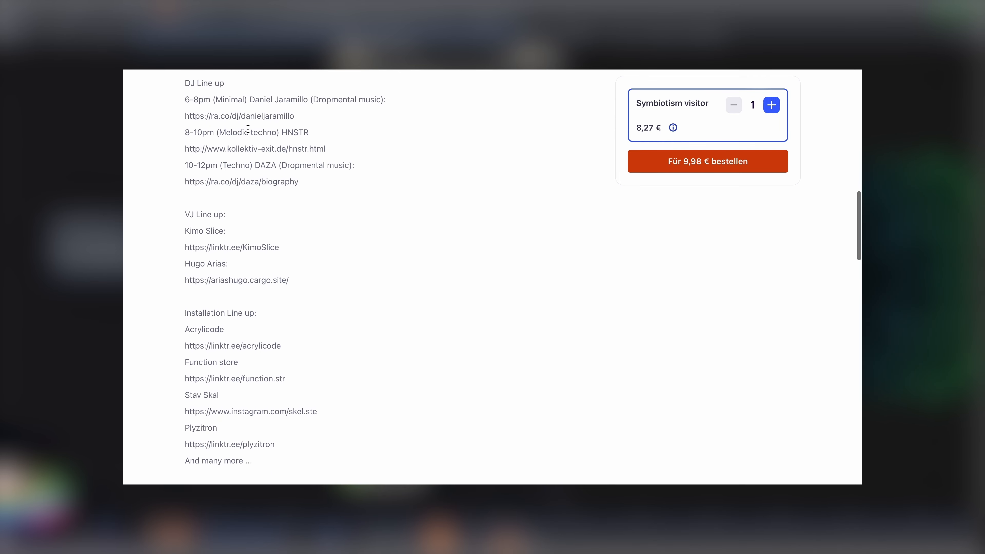
mouse_move(403, 100)
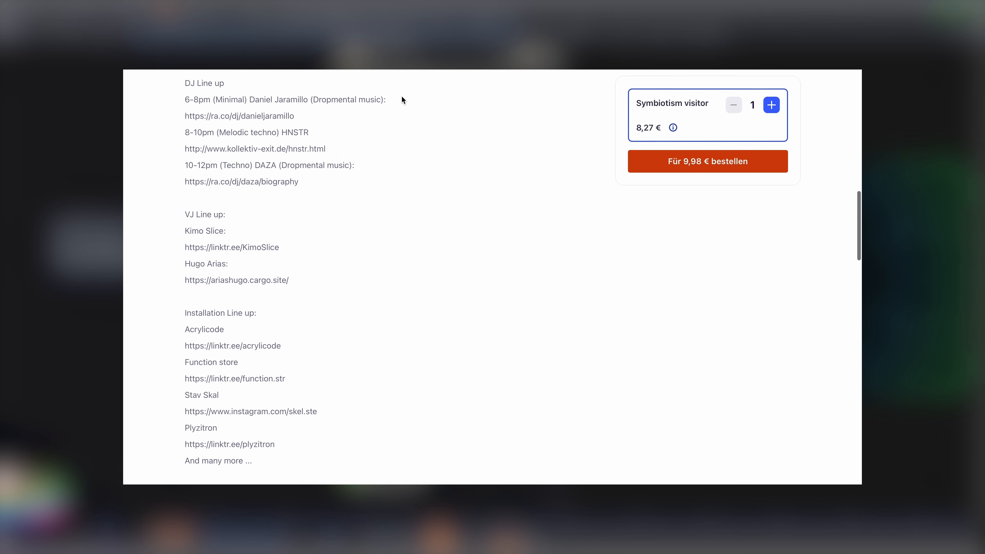